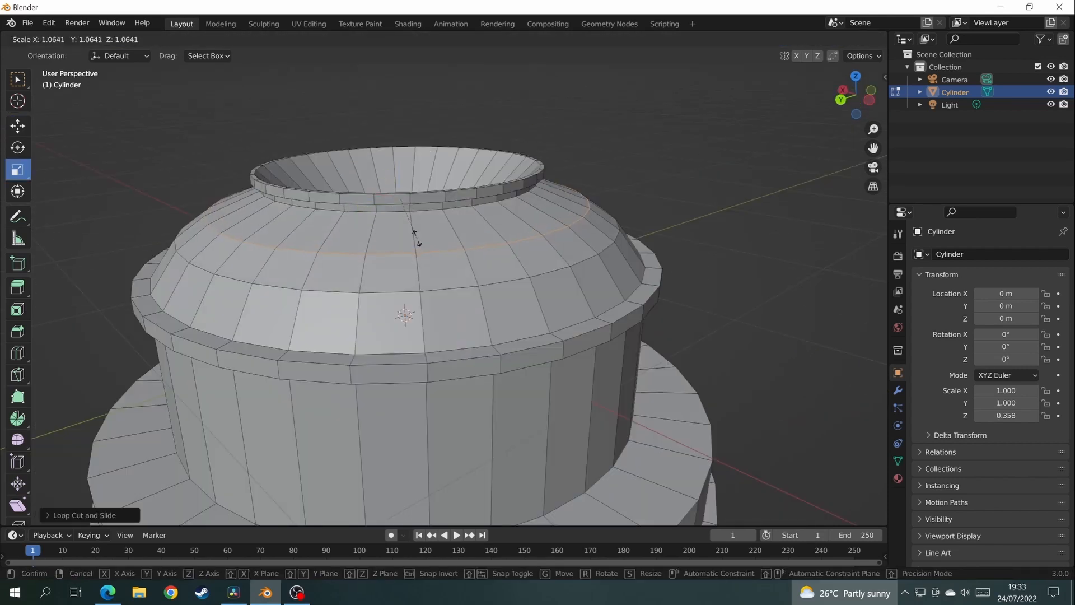
pyautogui.moveTo(413, 233)
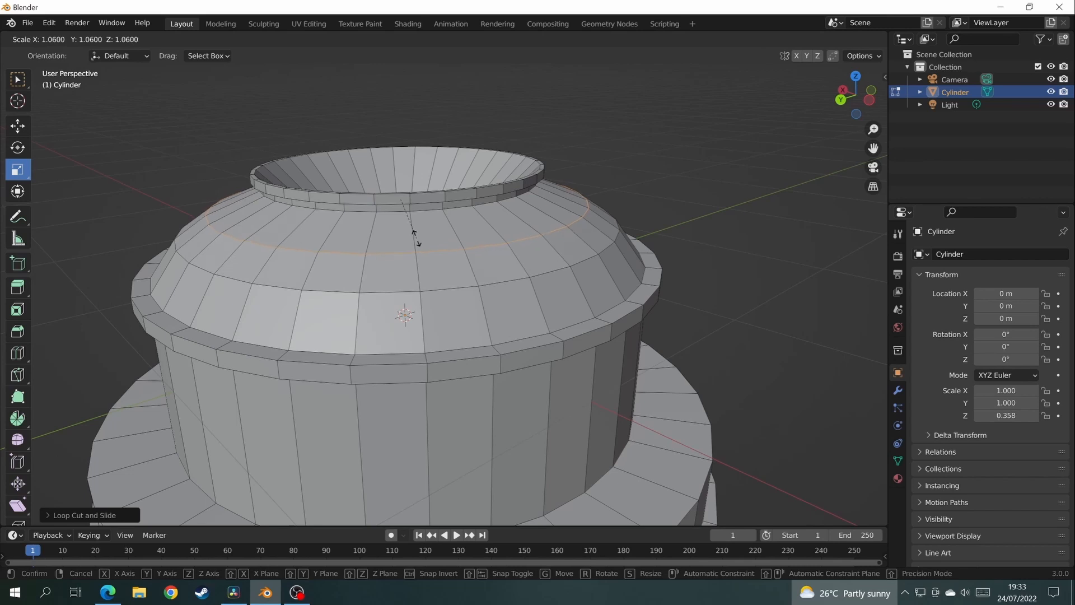
# Scale the new loop cut outward to round the base's upper shoulder
pyautogui.press('Tab')
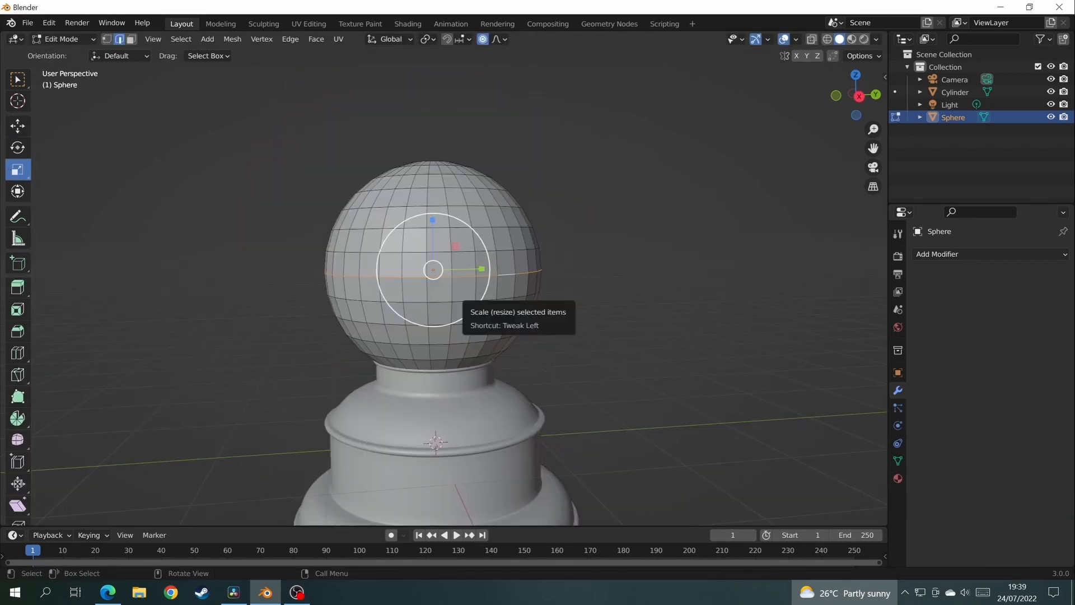
# Scale the UV sphere's middle ring so it sits as the lamp body on the base
pyautogui.moveTo(480, 267); pyautogui.dragTo(462, 304)
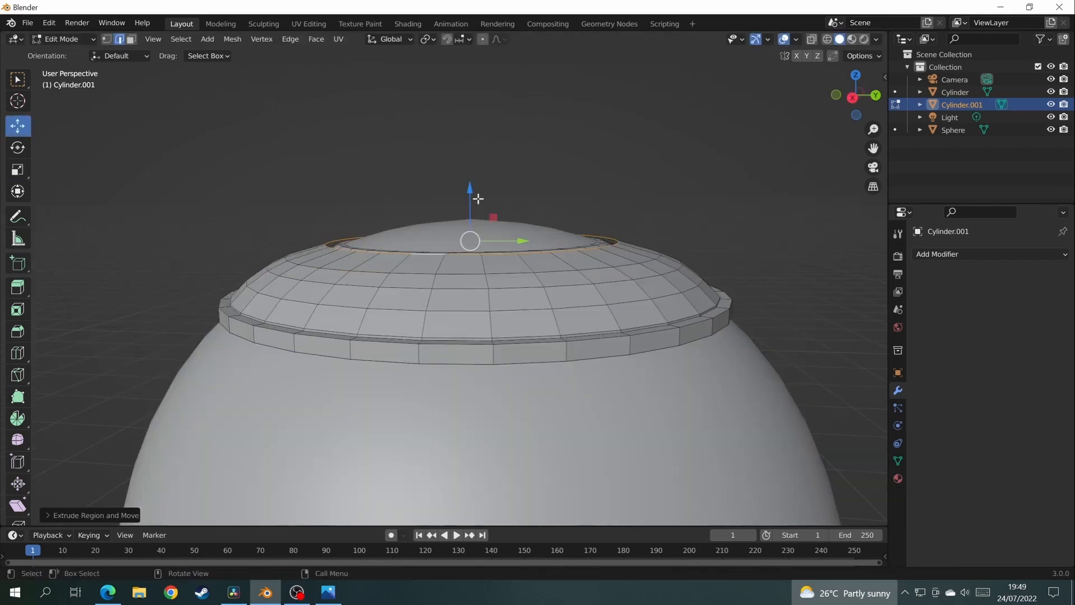
# Raise the extruded top of the neck cylinder into steps and add a Subdivision Surface modifier
pyautogui.moveTo(478, 200); pyautogui.dragTo(419, 295)
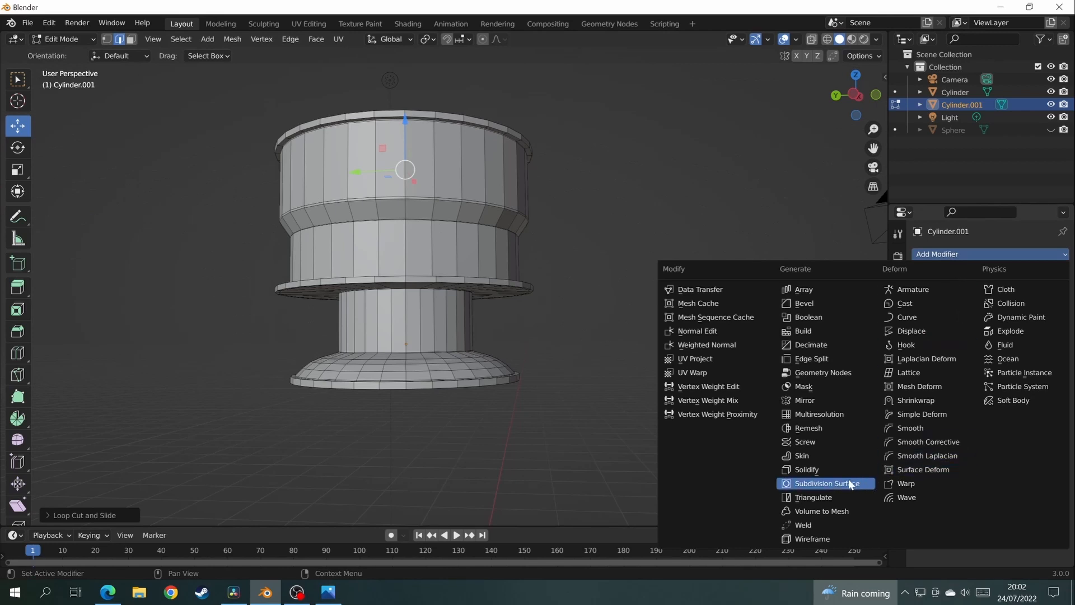
pyautogui.click(826, 482)
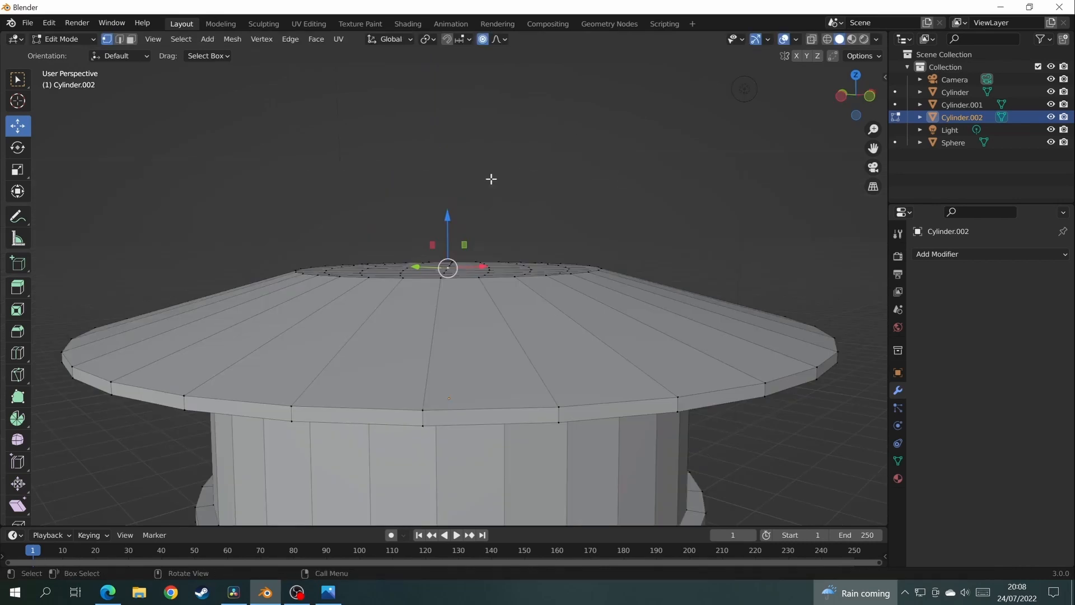
# Shape the cap's centre into a cone and delete side faces to open the chamber windows
pyautogui.press('g')
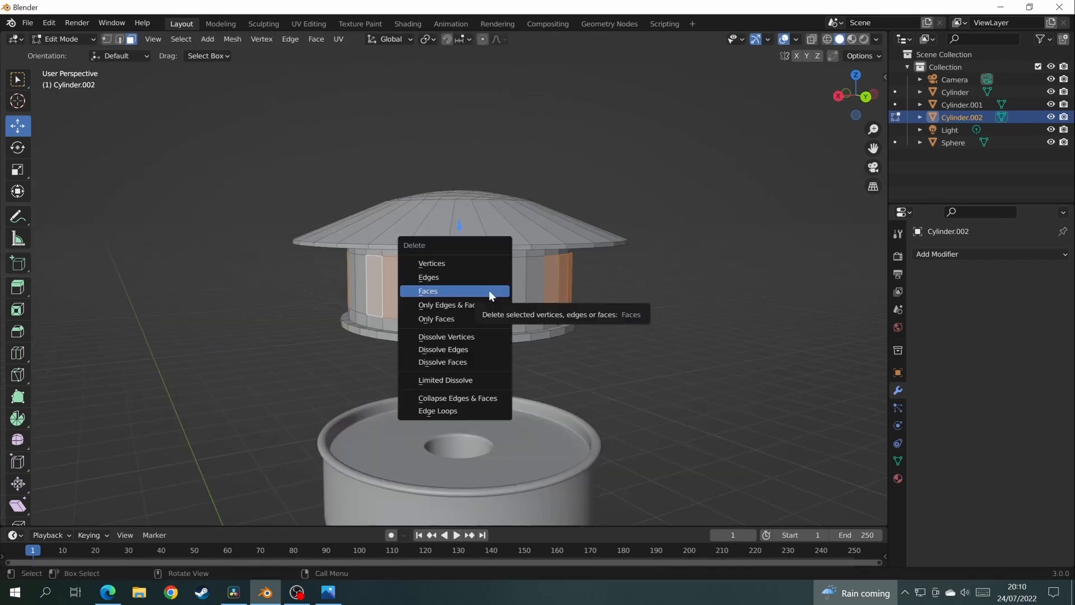
pyautogui.press('s')
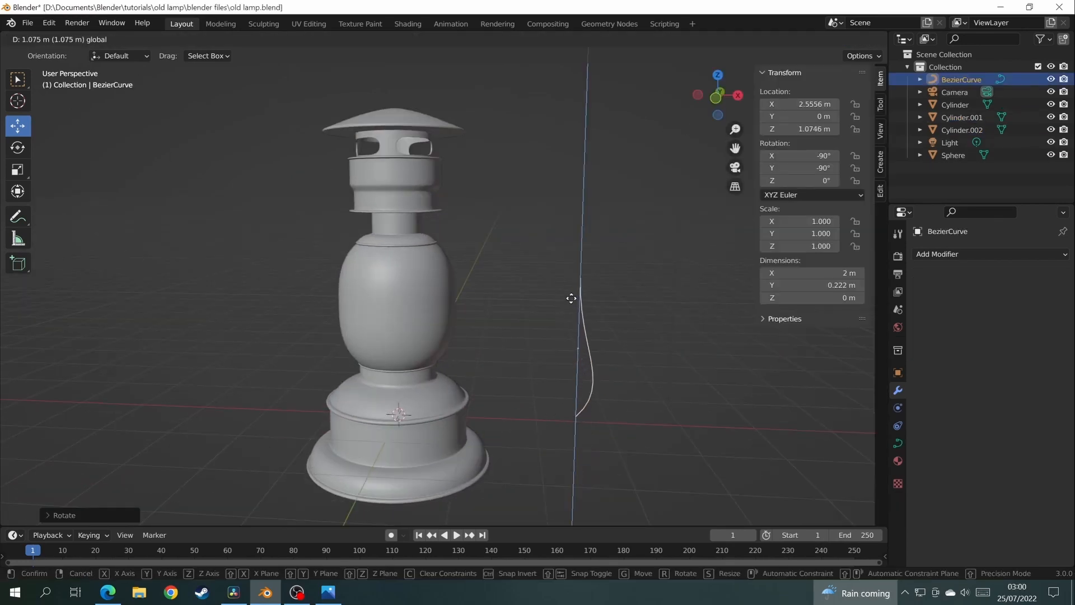
# Stand the Bezier curve upright, give it bevel depth as a tube, convert and extrude its ends at 90
pyautogui.press('Tab')
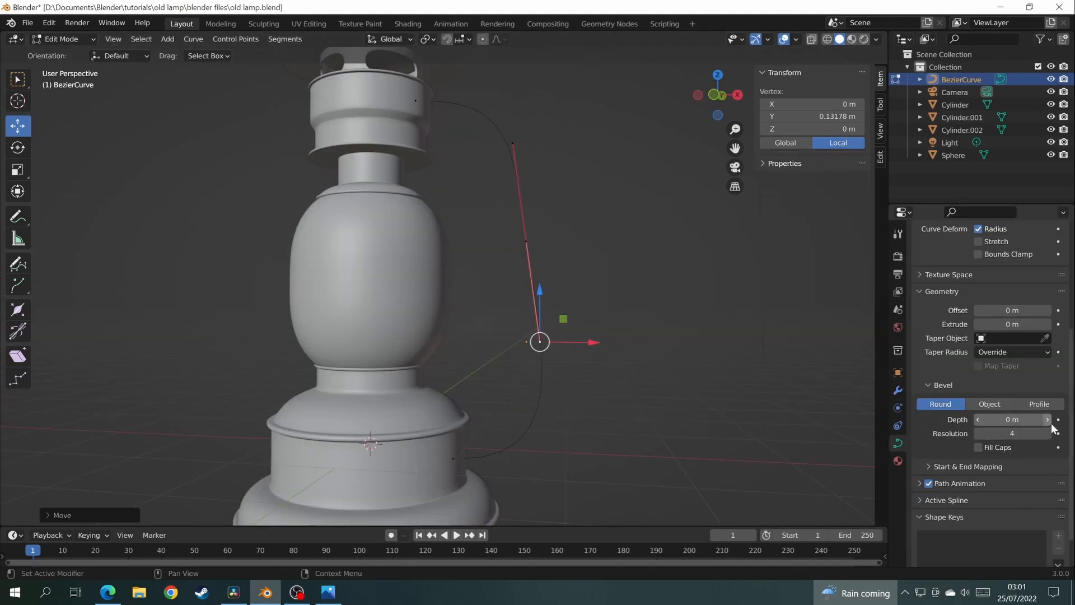
pyautogui.moveTo(1013, 419); pyautogui.dragTo(1027, 419)
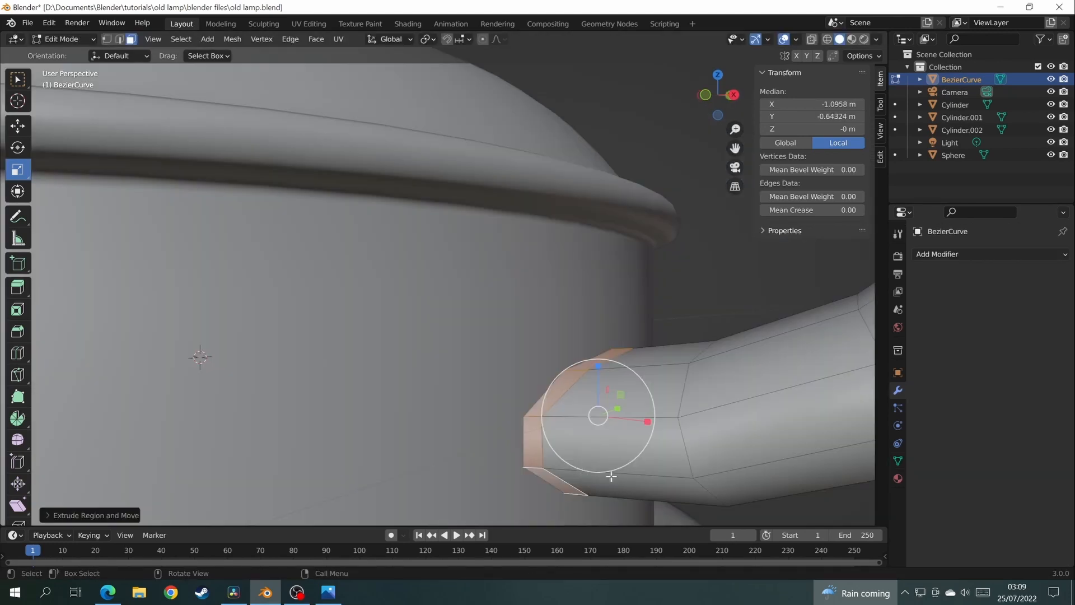
pyautogui.click(937, 254)
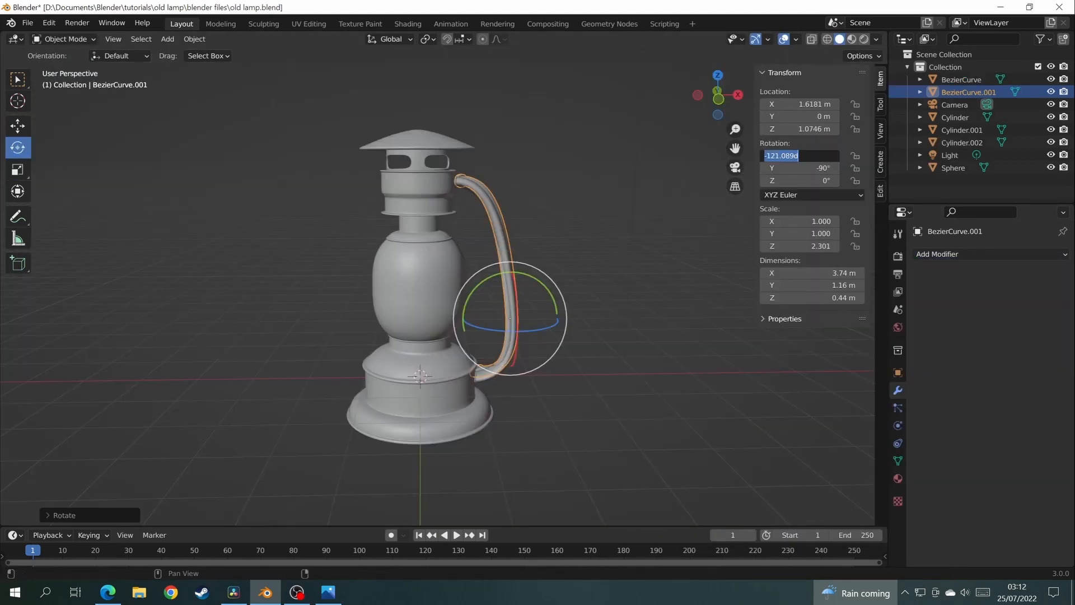
pyautogui.write('90')
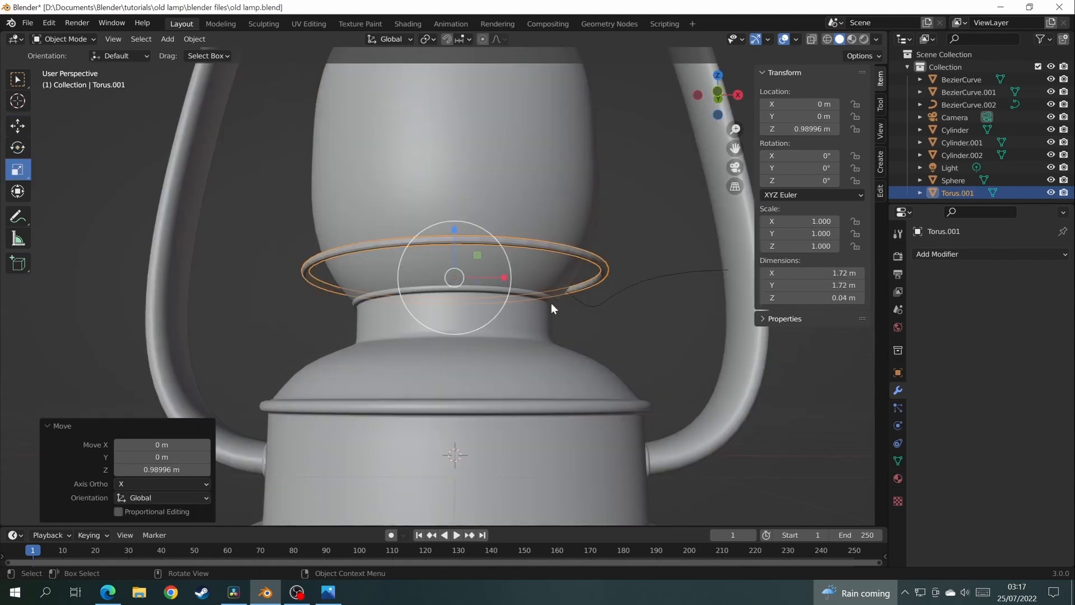
# Position the scaled-down torus ring on the neck just above the base
pyautogui.click(967, 104)
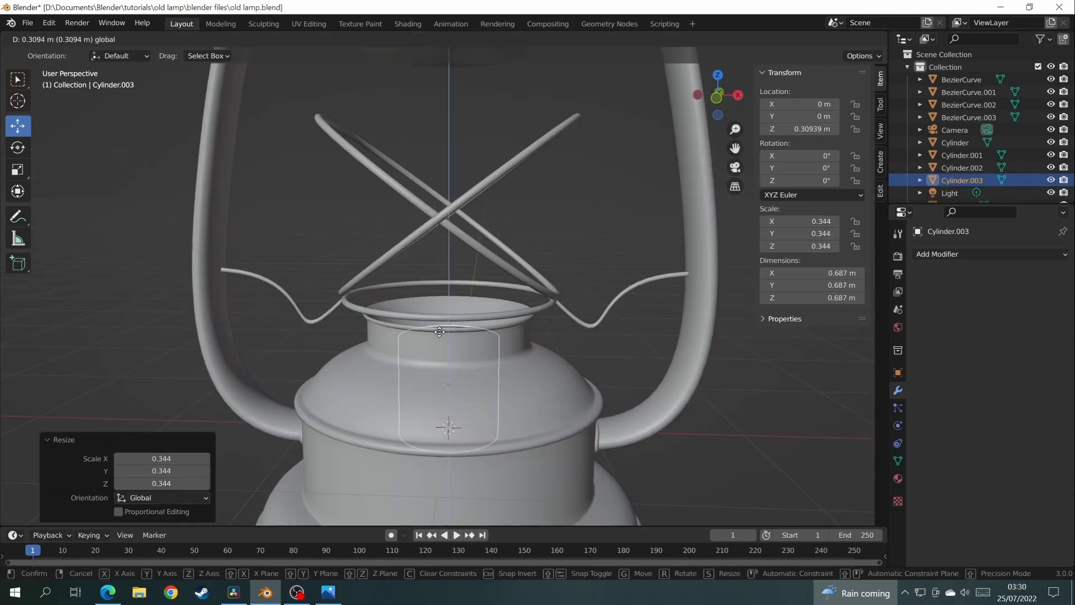
# Set the collar cylinder's height on the neck and extrude its open rim
pyautogui.press('Tab')
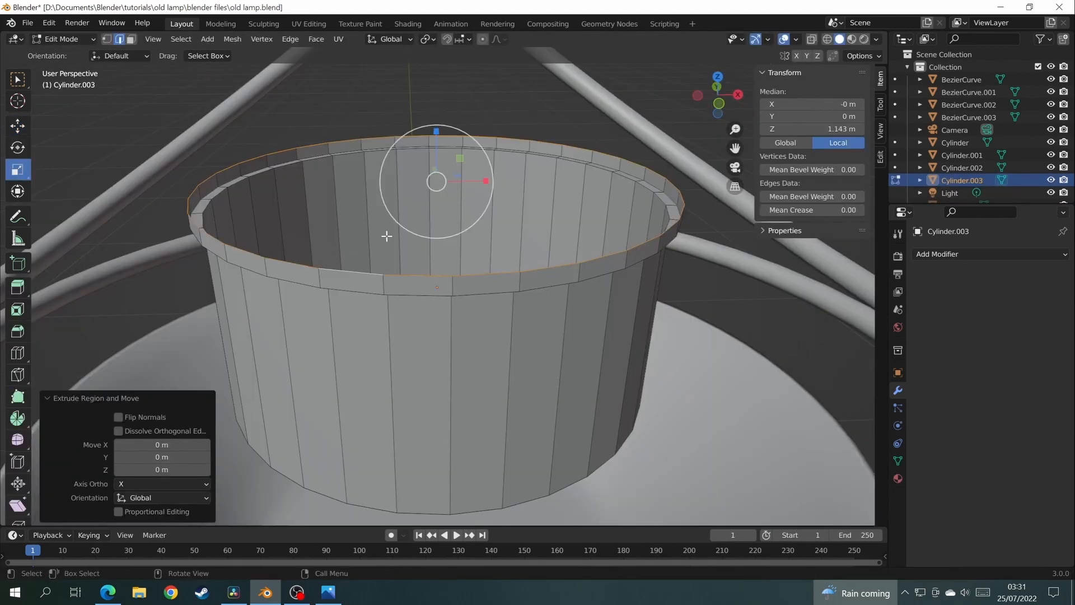
pyautogui.click(937, 255)
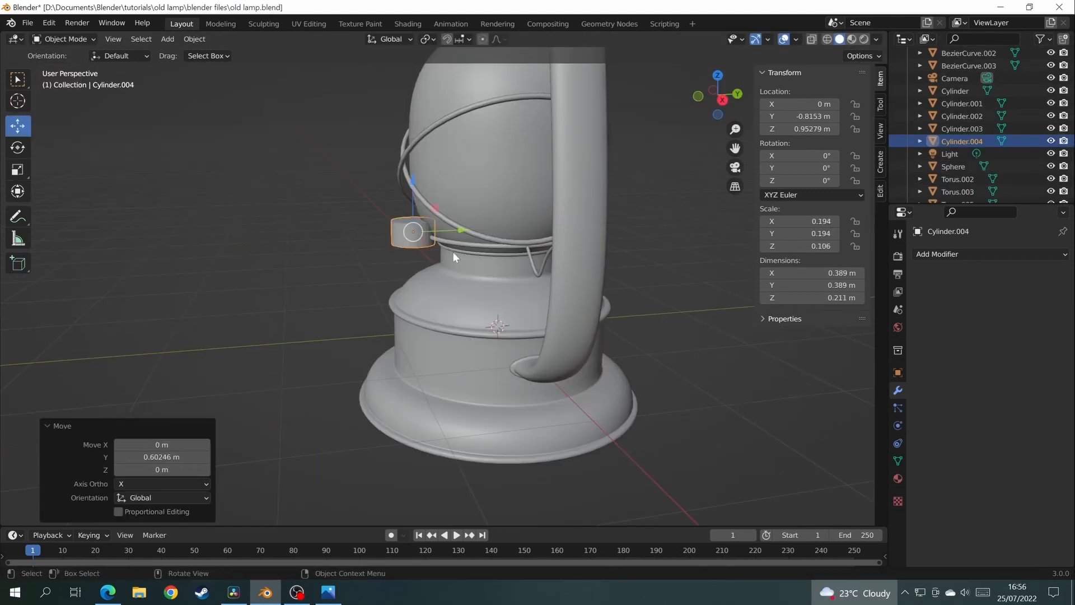
# Tilt Cylinder.004 about X onto the shoulder, narrow its extruded inner rim and place a small lid on top
pyautogui.press('r')
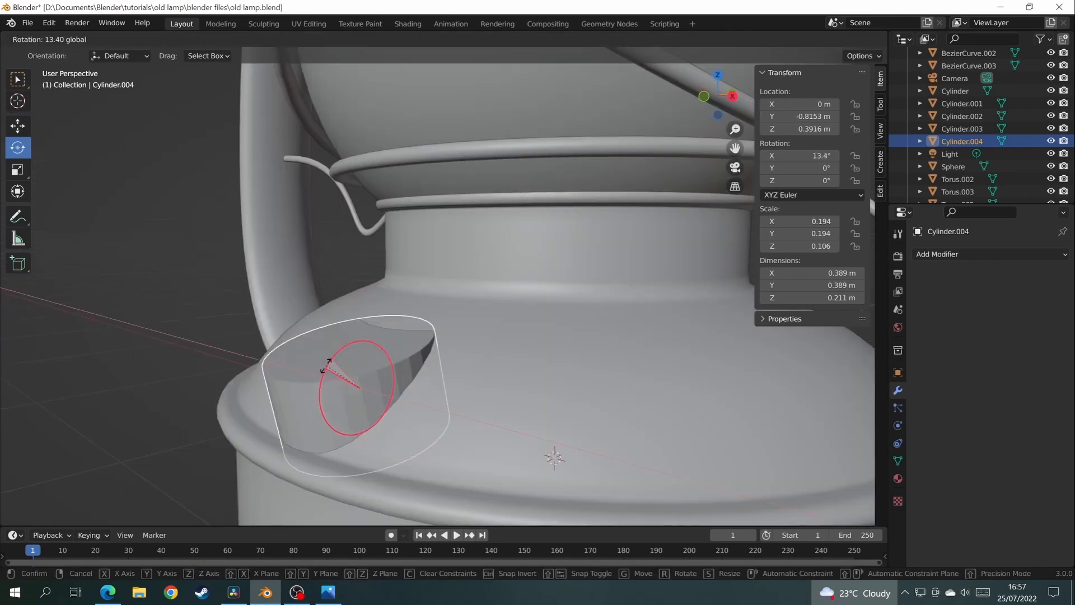
pyautogui.press('Tab')
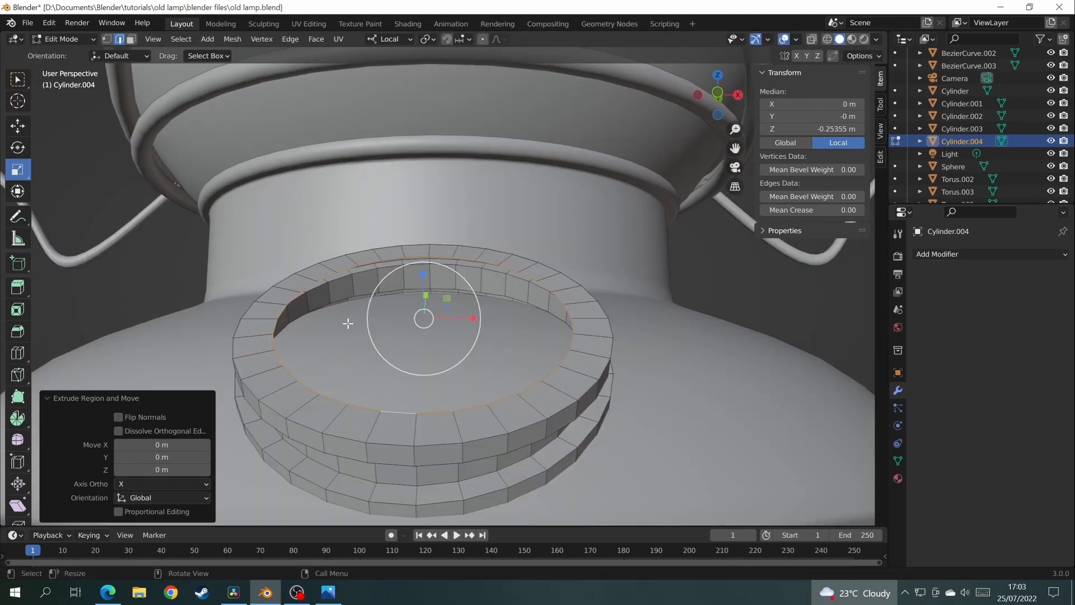
pyautogui.press('s')
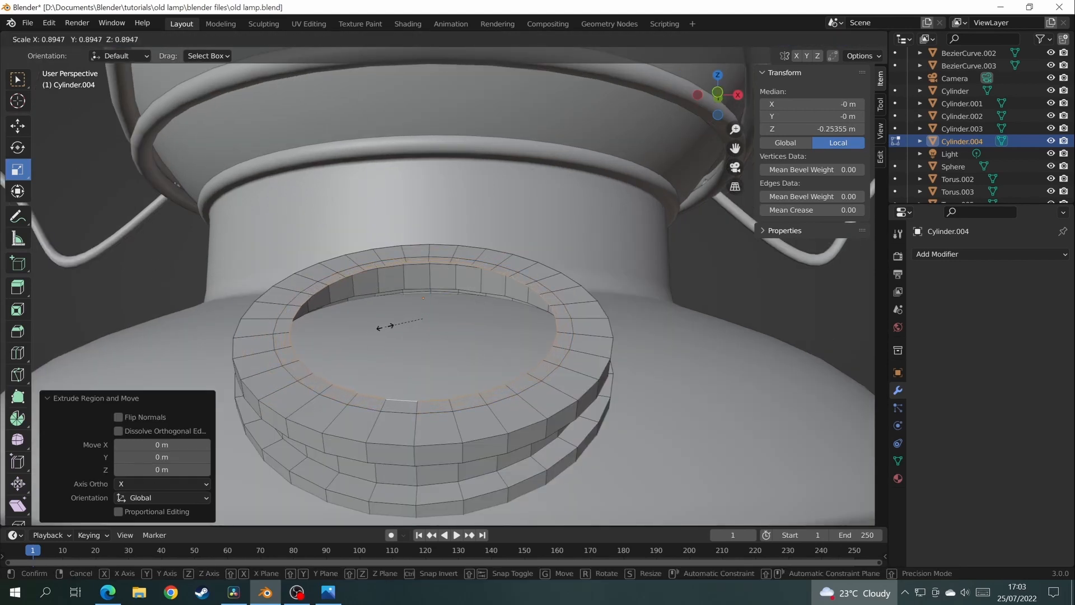
pyautogui.click(193, 38)
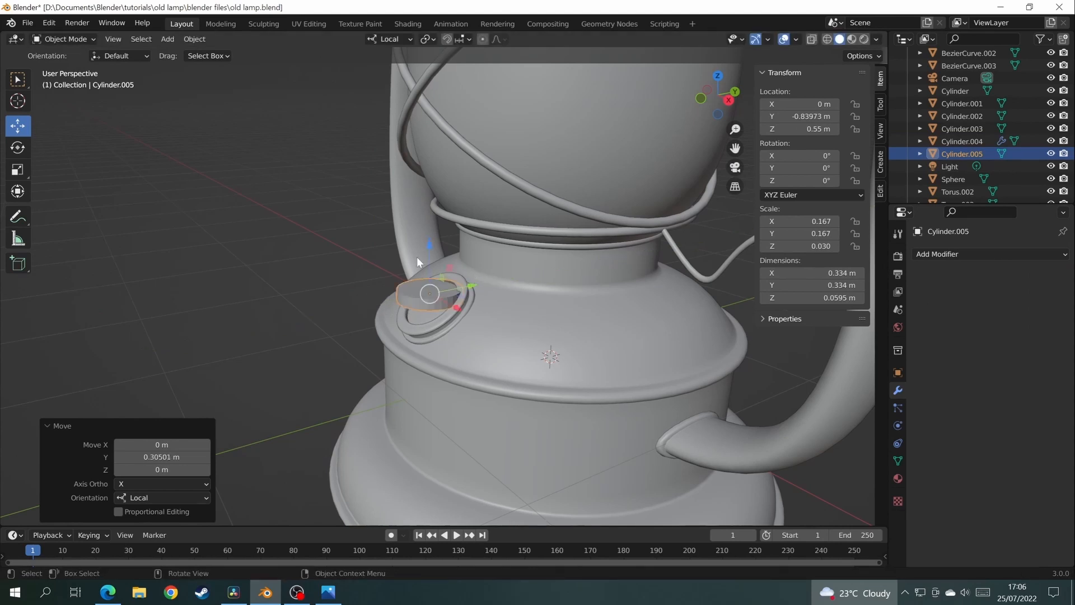
pyautogui.click(17, 147)
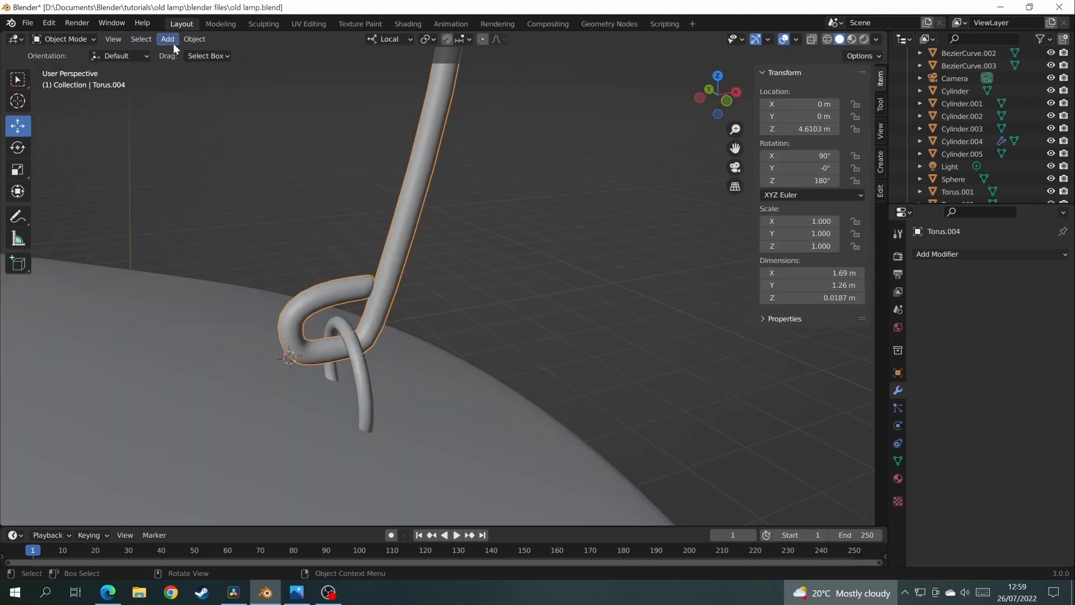
# Set a chain link's origin to its geometry via Object > Set Origin
pyautogui.click(193, 38)
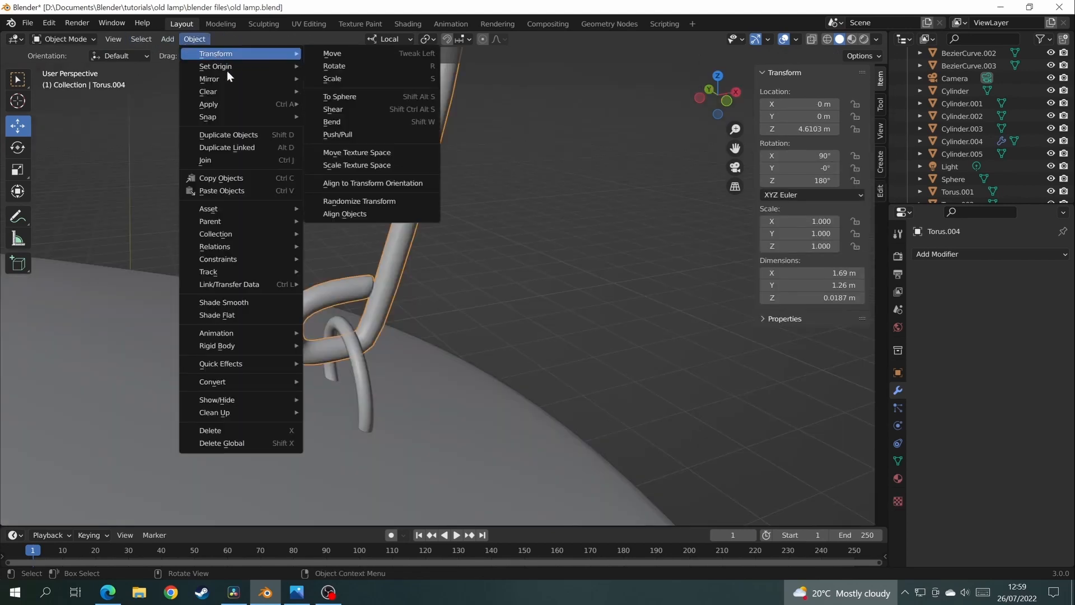
pyautogui.moveTo(215, 66)
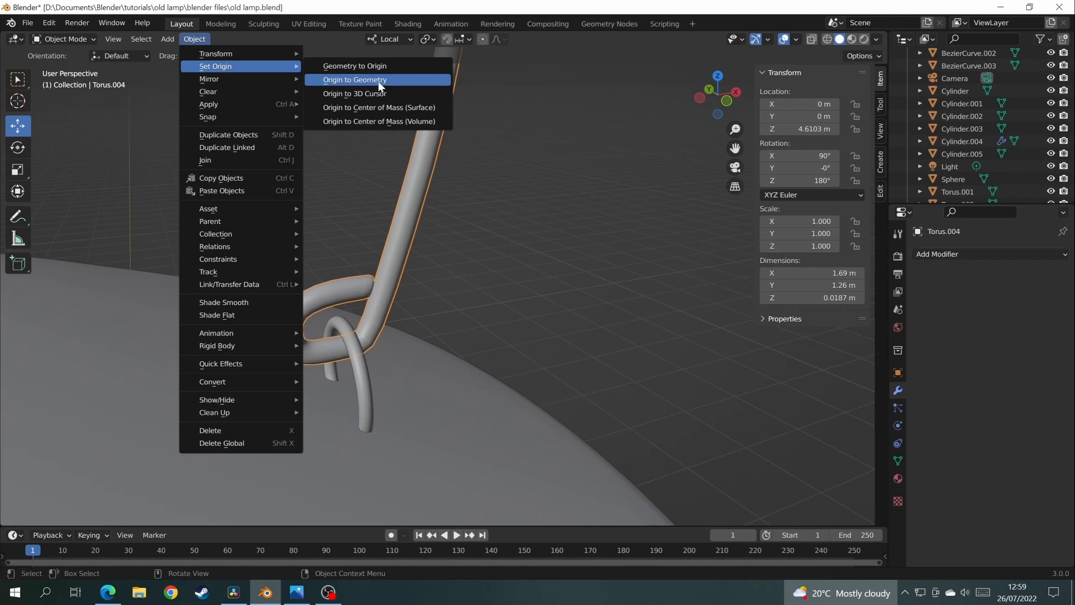
pyautogui.click(355, 94)
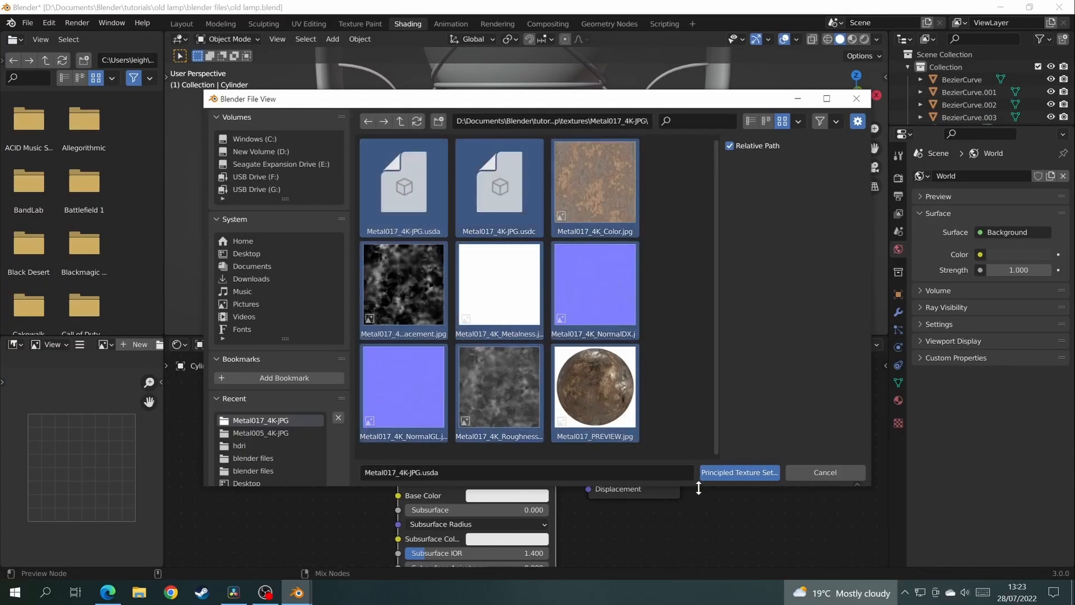
# Load the Metal017 texture set onto the base material with Node Wrangler and UV-unwrap the base
pyautogui.click(738, 472)
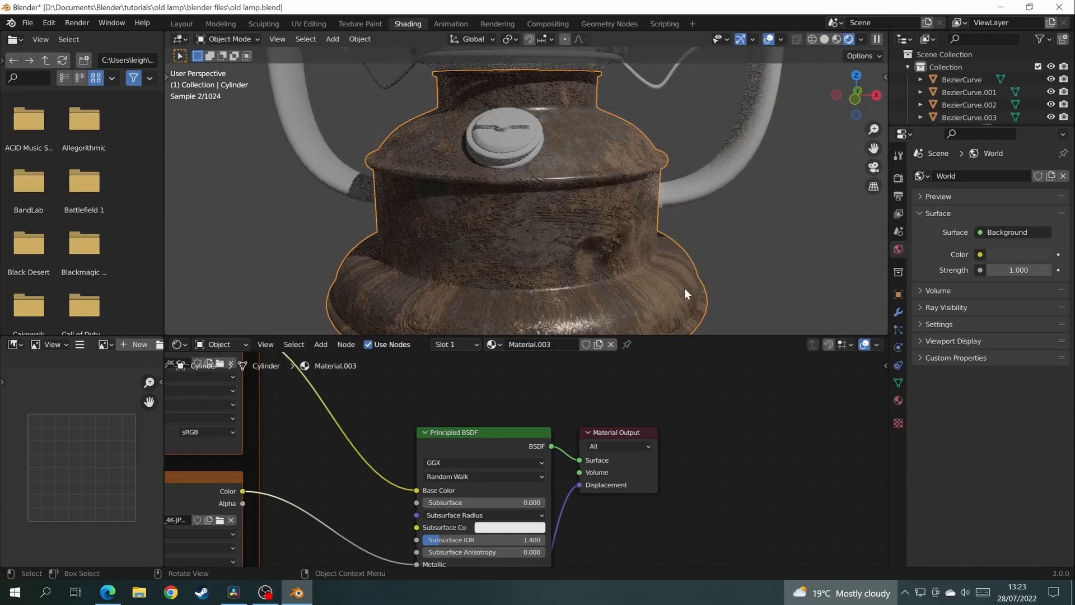
pyautogui.click(308, 23)
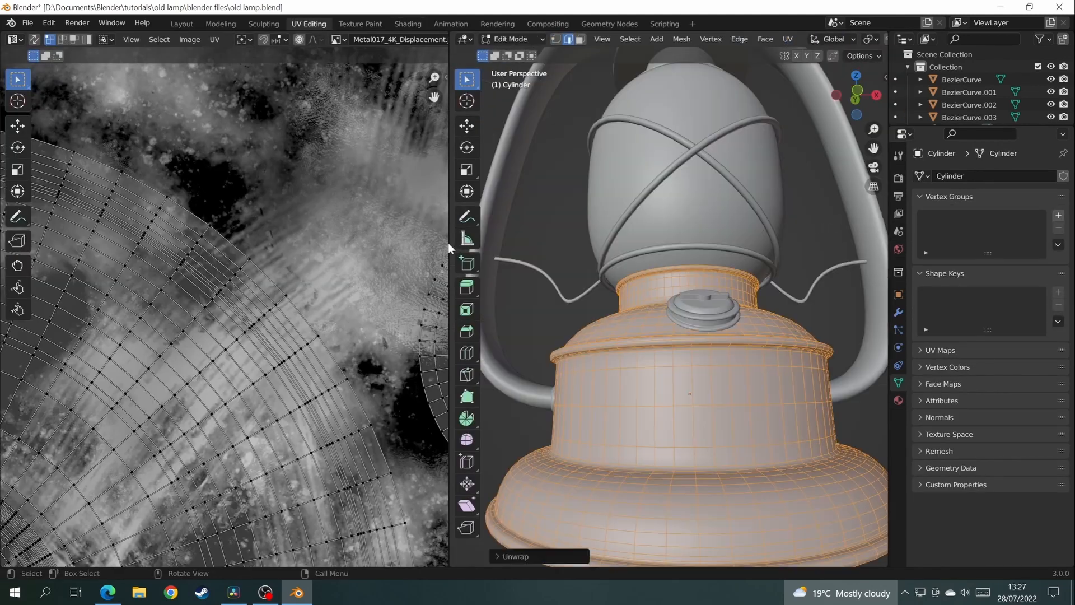
pyautogui.click(182, 24)
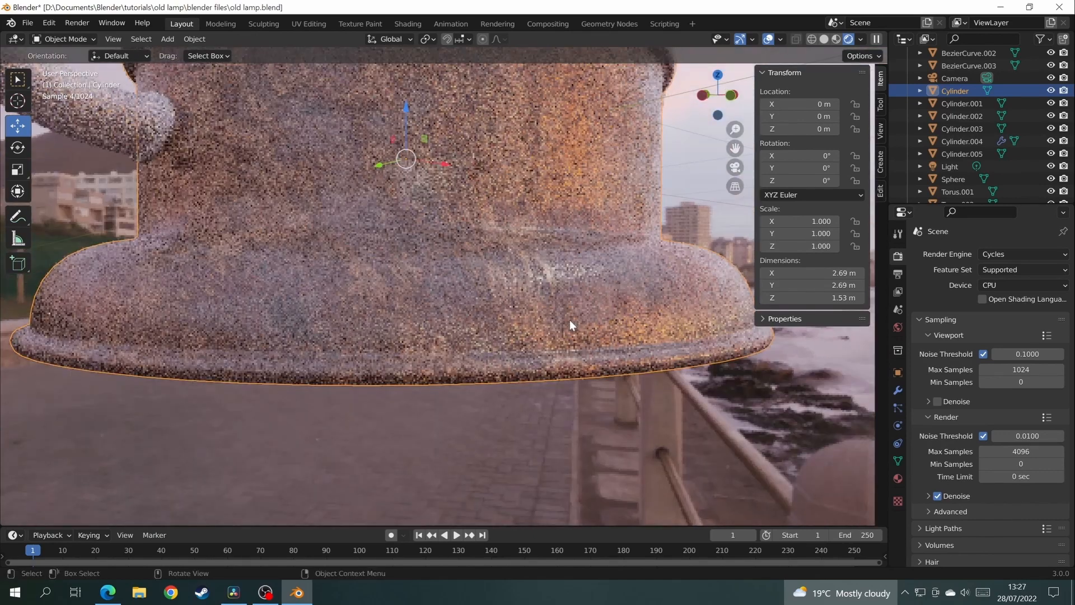
# Raise the base's Normal Map strength to 1.1 and browse materials for the handle
pyautogui.click(408, 24)
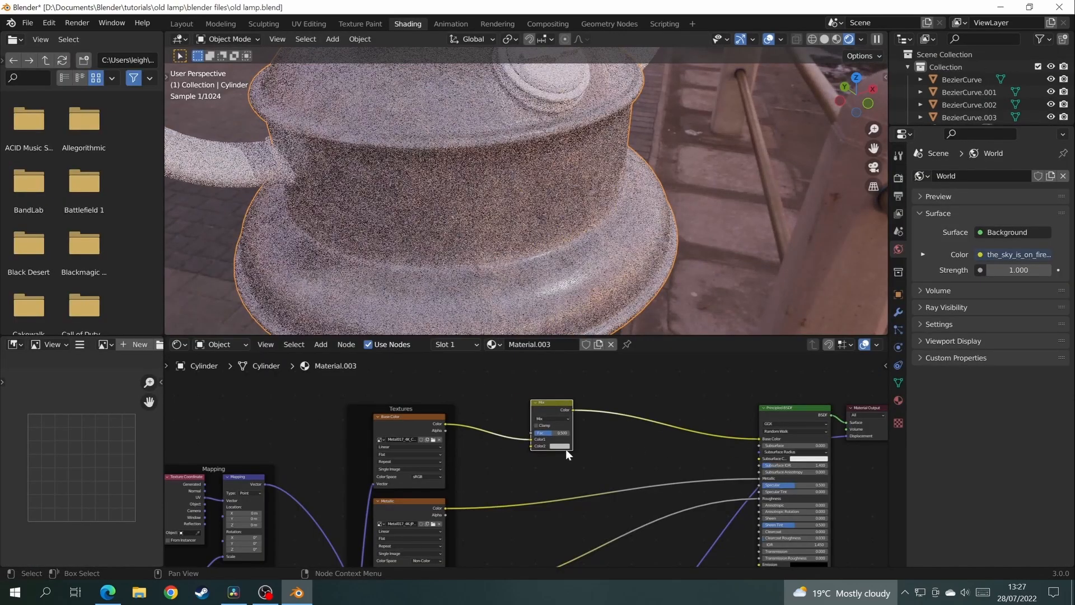
pyautogui.click(552, 418)
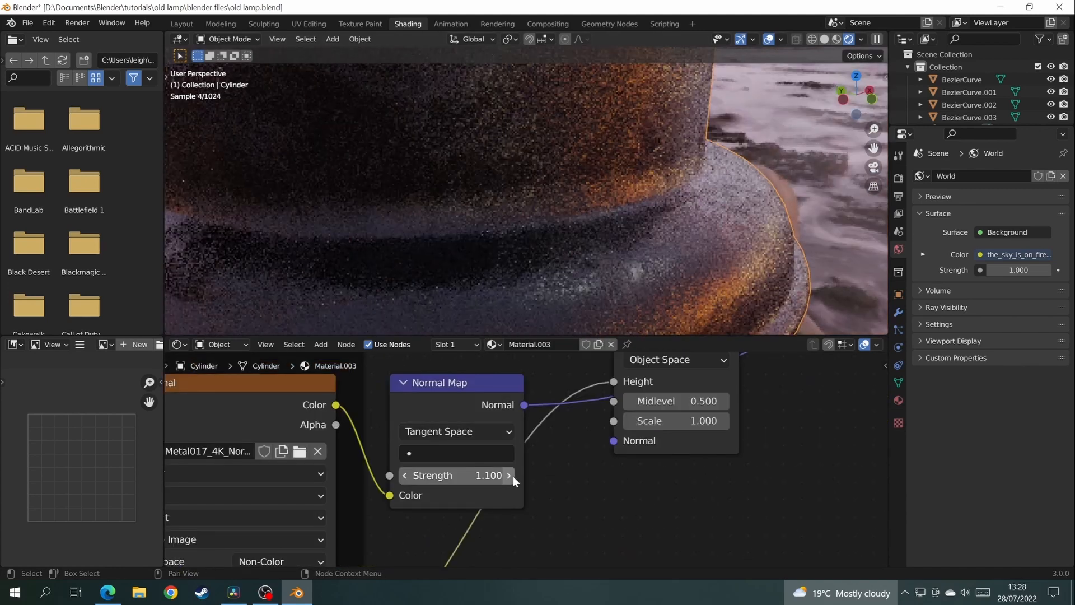
pyautogui.click(509, 475)
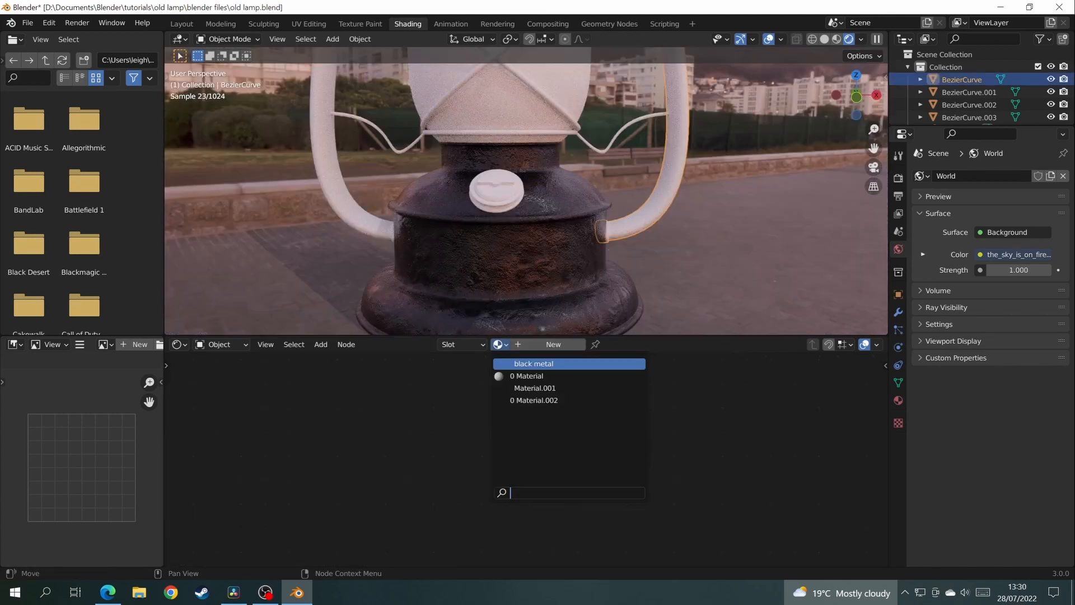
# Link the black metal material to the upper collar and vented top, then ready a second material slot
pyautogui.click(533, 363)
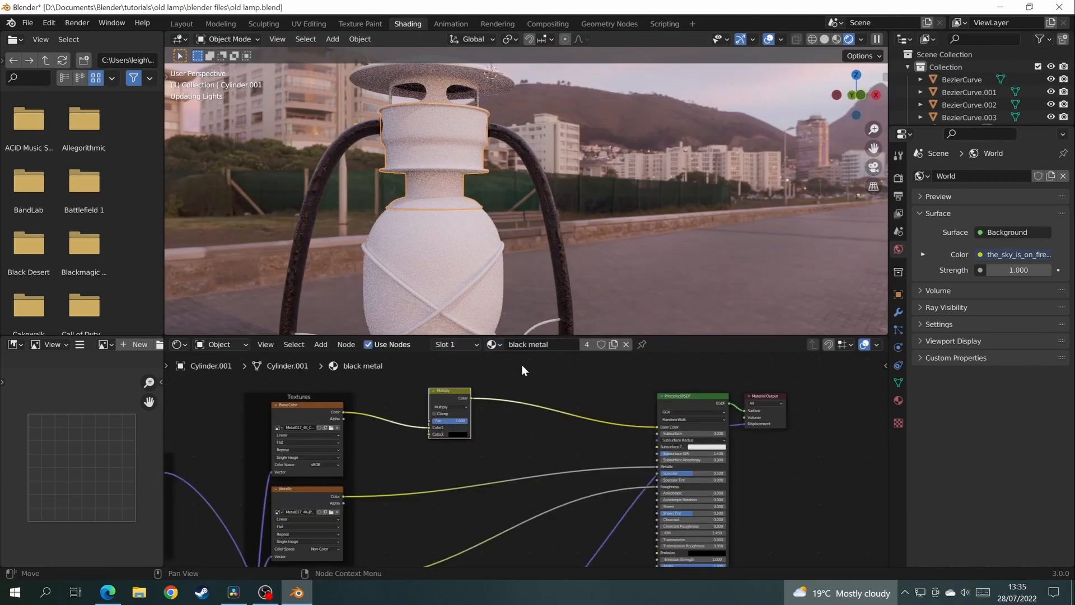
pyautogui.click(494, 343)
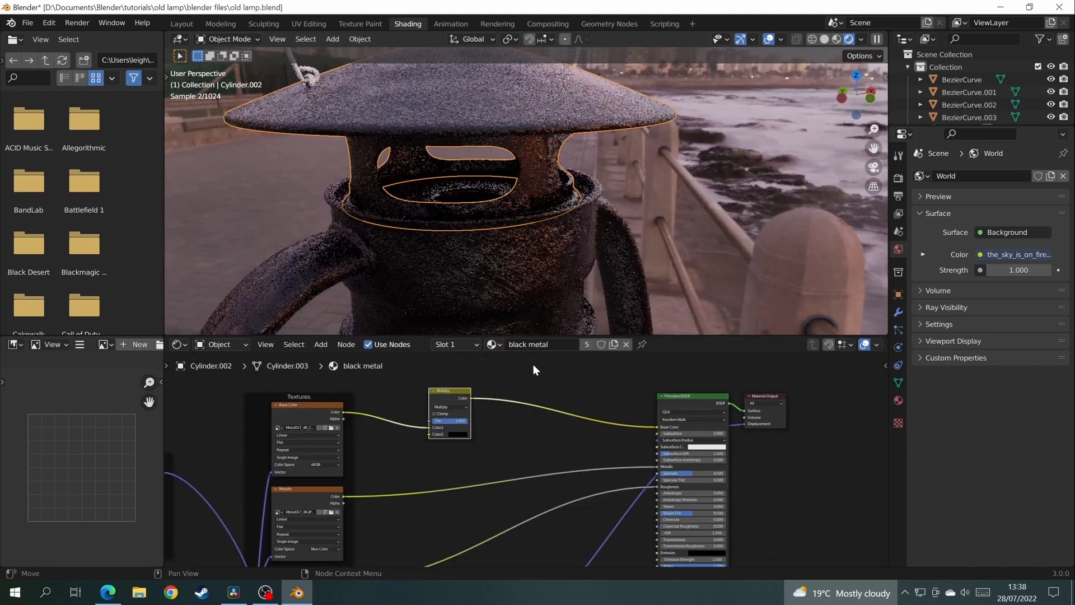
pyautogui.click(185, 28)
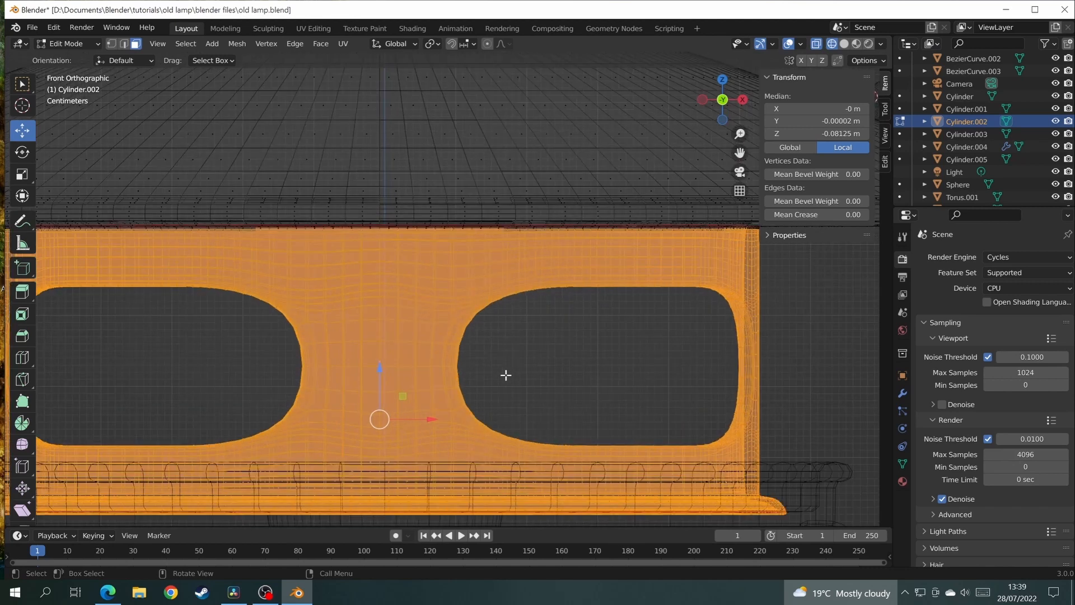
pyautogui.click(903, 482)
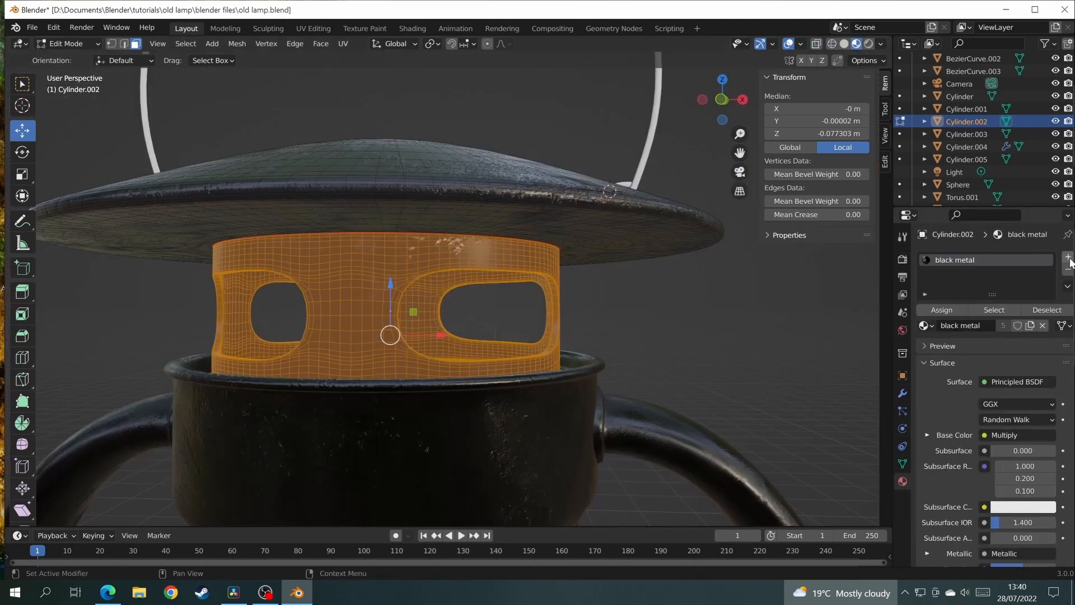
# Assign a new 'metal' material with Metal008 textures to the vented faces and tint the cap orange via Multiply
pyautogui.click(1067, 258)
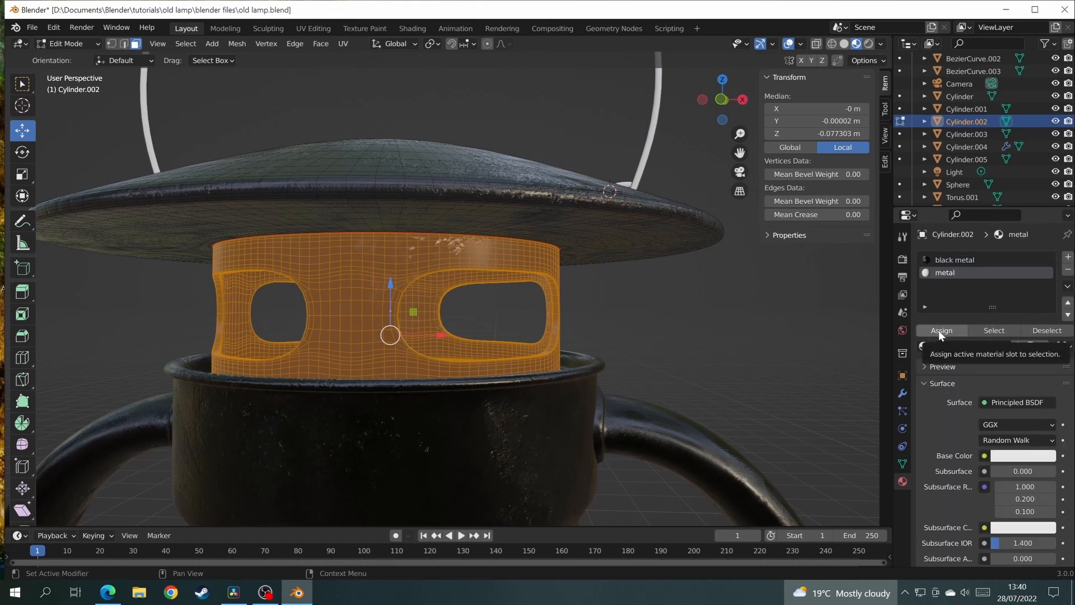
pyautogui.click(942, 329)
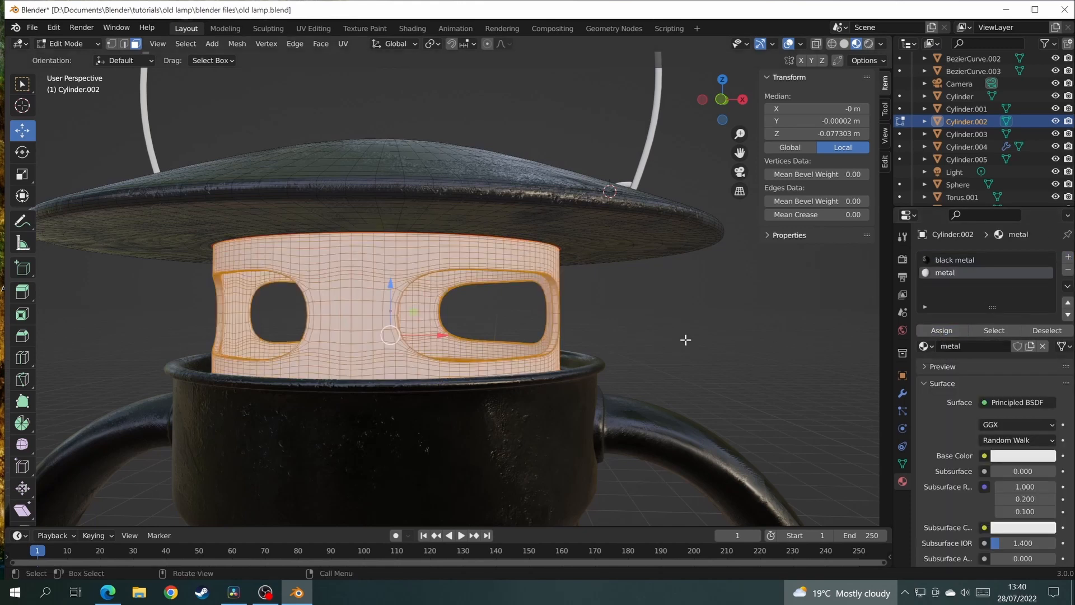
pyautogui.click(411, 28)
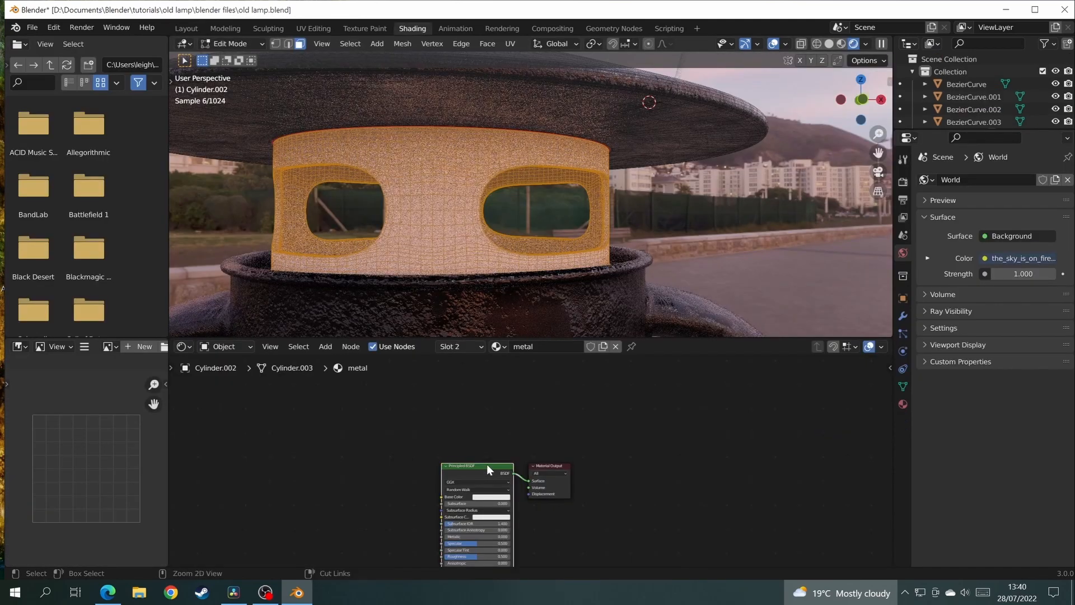
pyautogui.click(488, 469)
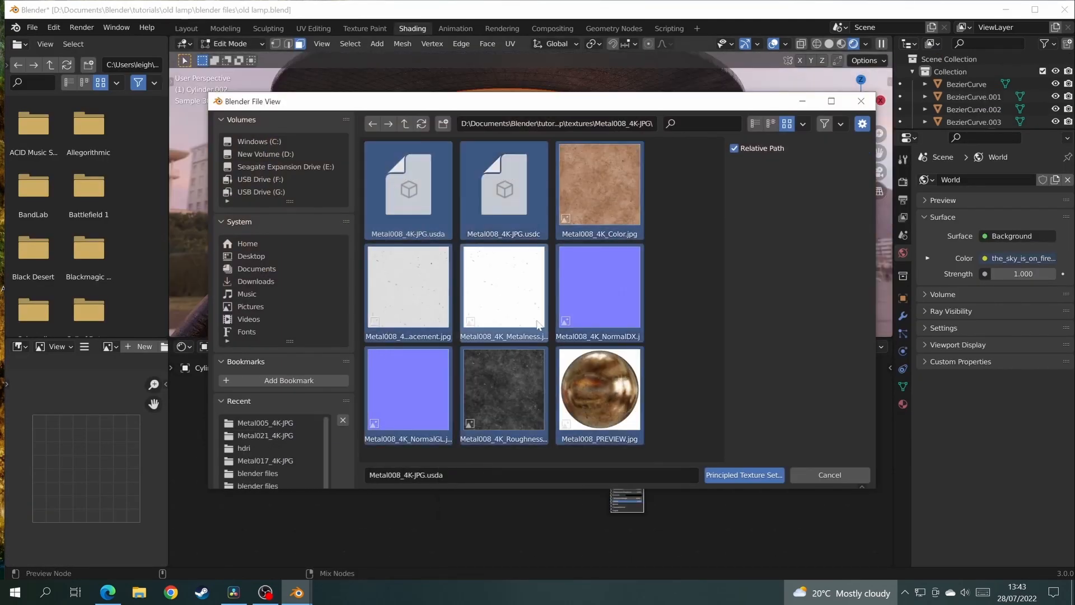
pyautogui.click(744, 475)
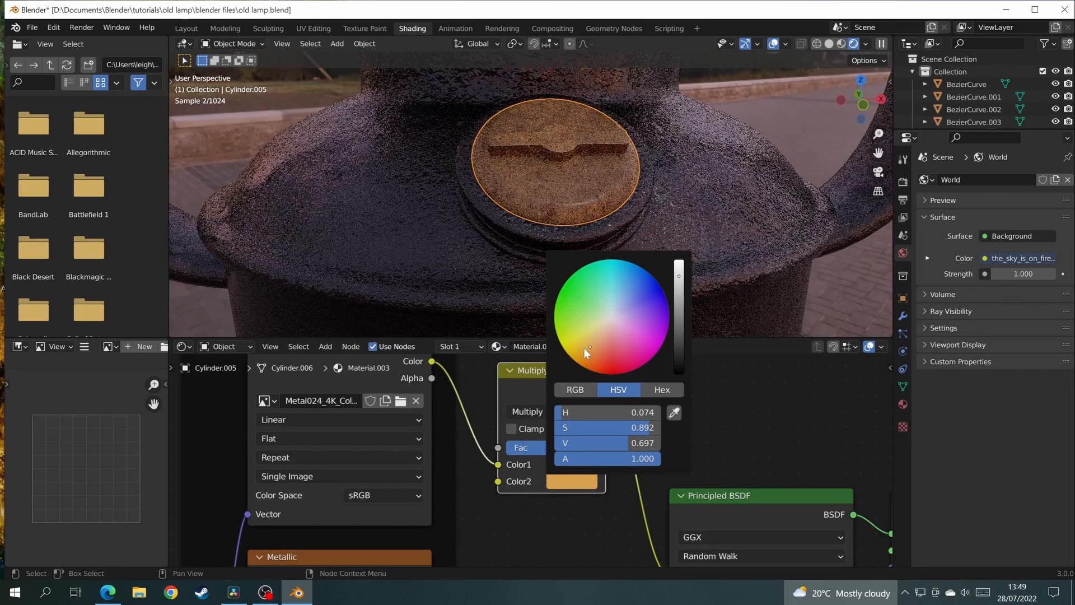
# Cylinder-project the guard ring's UVs and darken its base colour texture
pyautogui.click(312, 27)
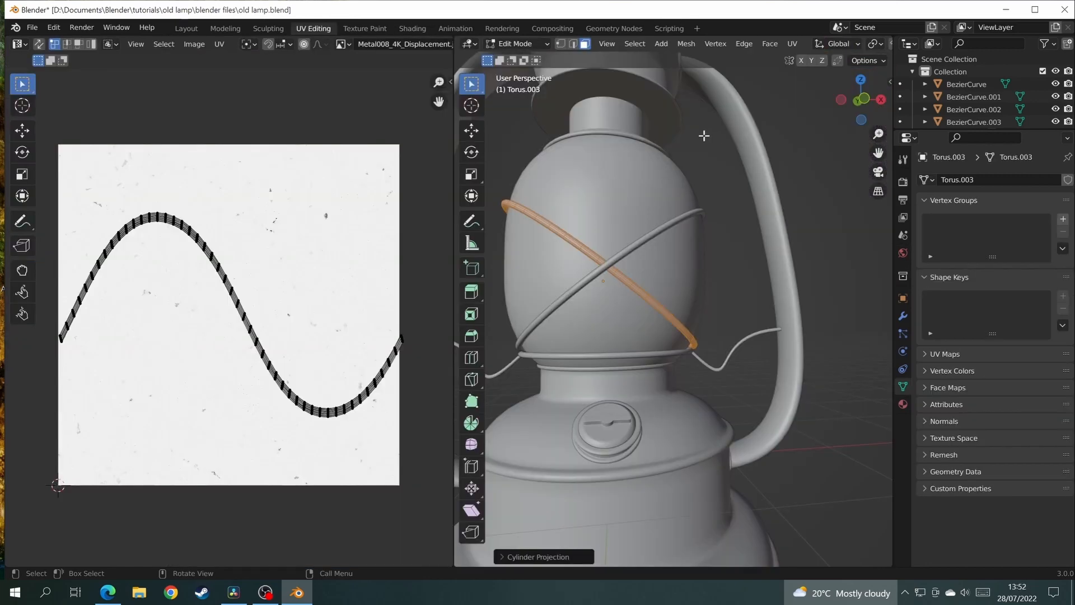
pyautogui.click(411, 28)
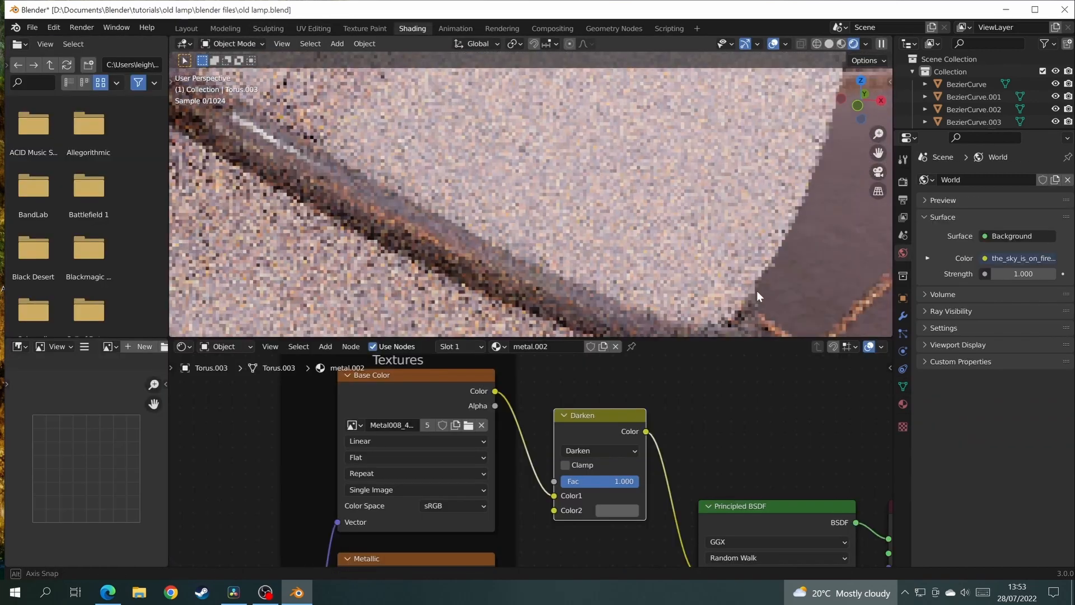
# Set Torus.001 to shiny metal and wire a Glass BSDF into the globe's Surface output
pyautogui.click(186, 28)
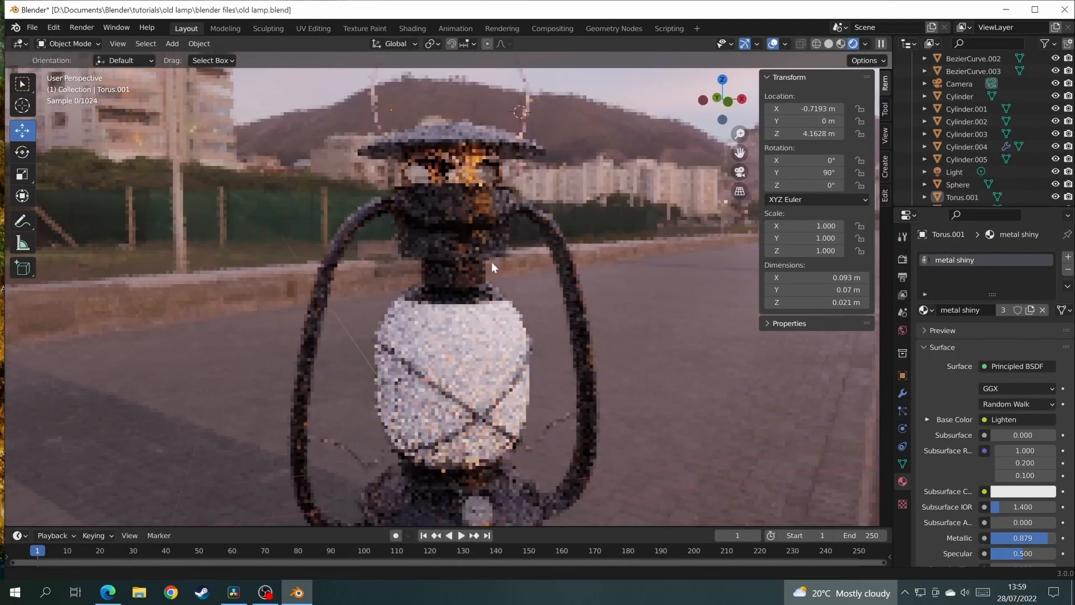
pyautogui.click(410, 28)
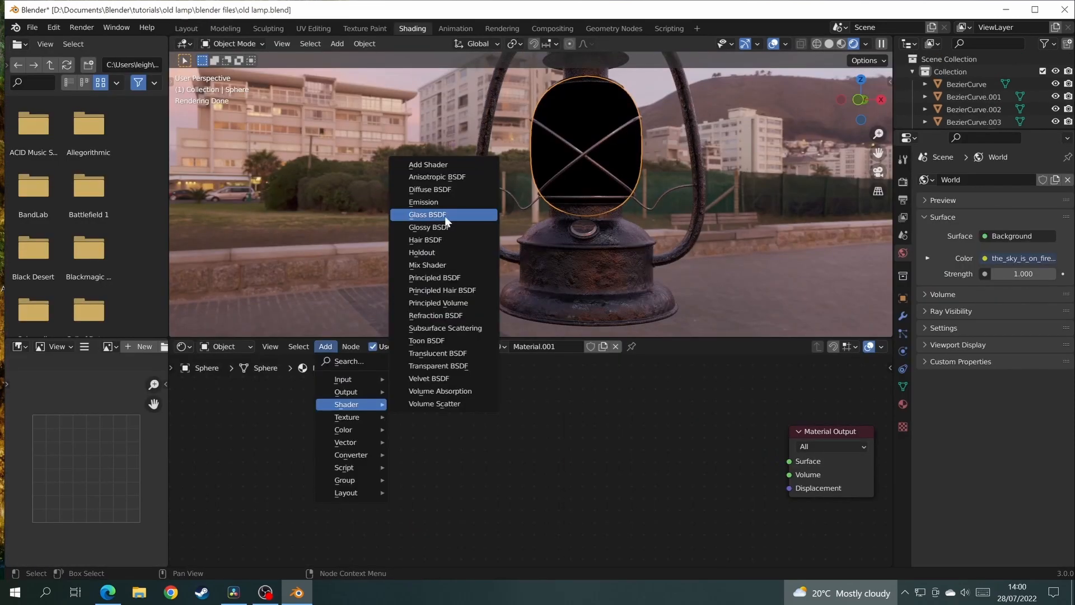
pyautogui.click(427, 215)
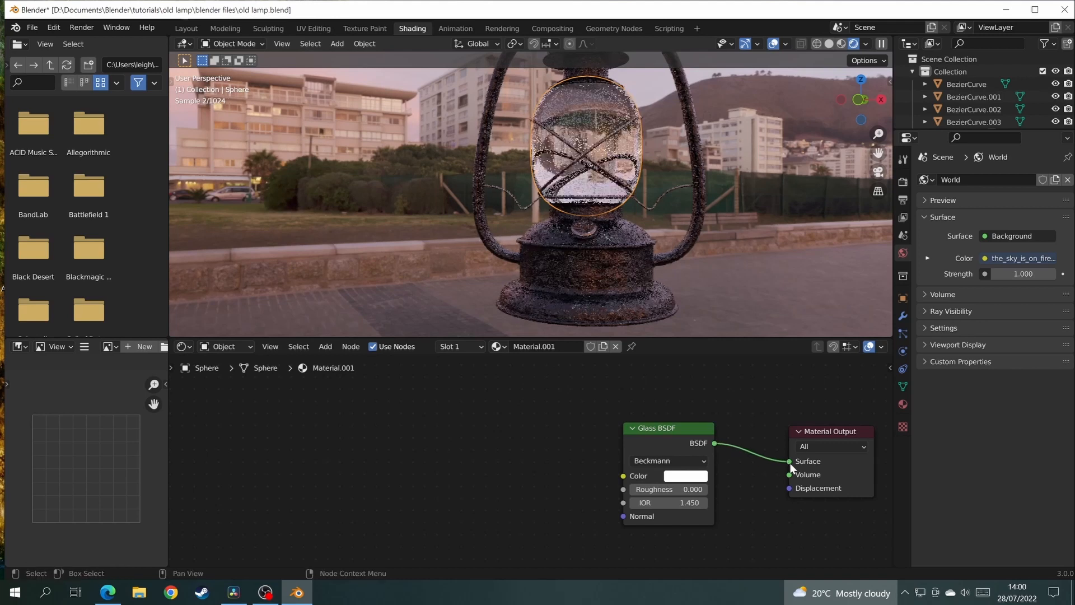
# Blend Cylinder.003's burner texture with a dark Overlay and return to Layout
pyautogui.click(684, 474)
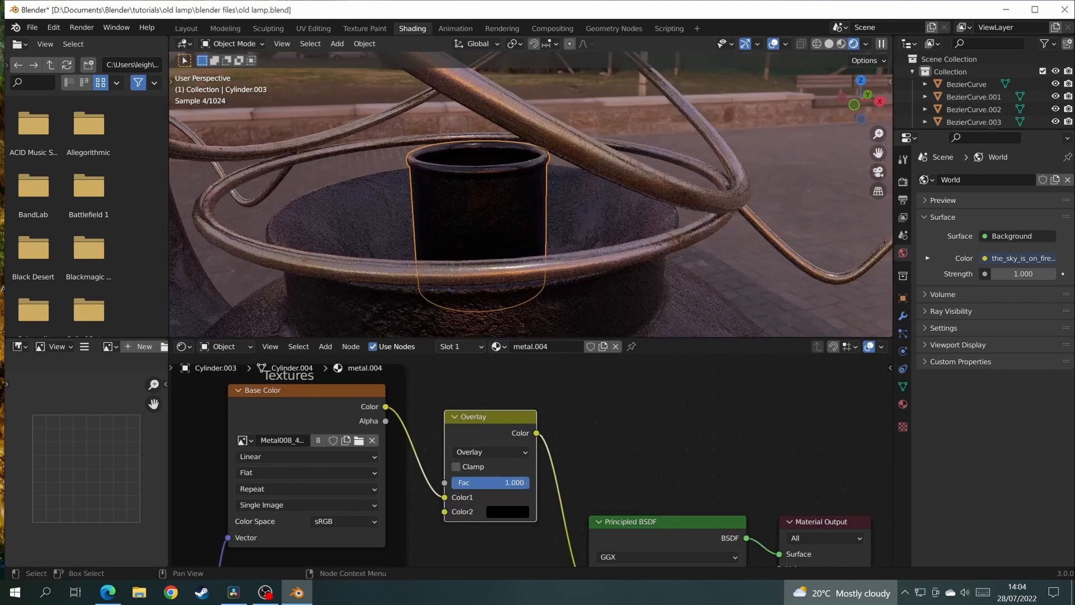
pyautogui.click(186, 28)
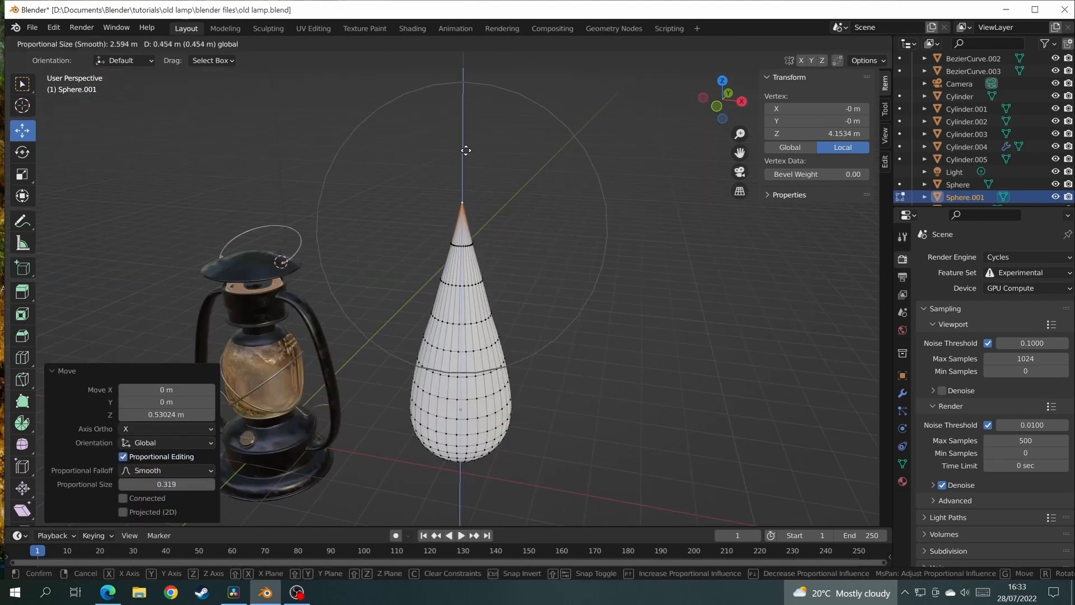
# Pull the sphere's top into a teardrop and enable adaptive subdivision under the Experimental feature set
pyautogui.click(1021, 273)
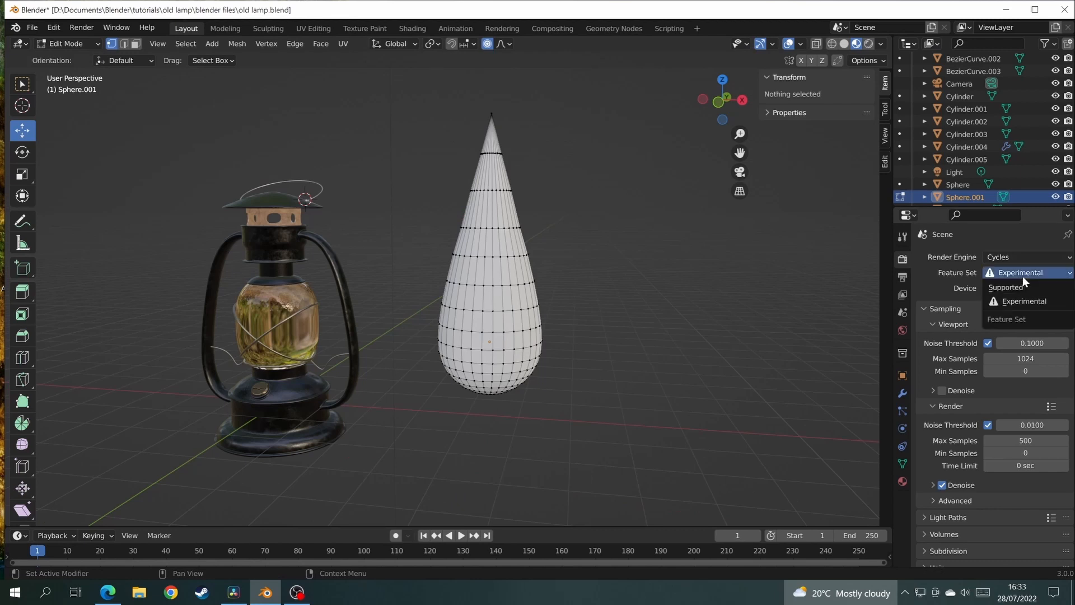
pyautogui.click(941, 256)
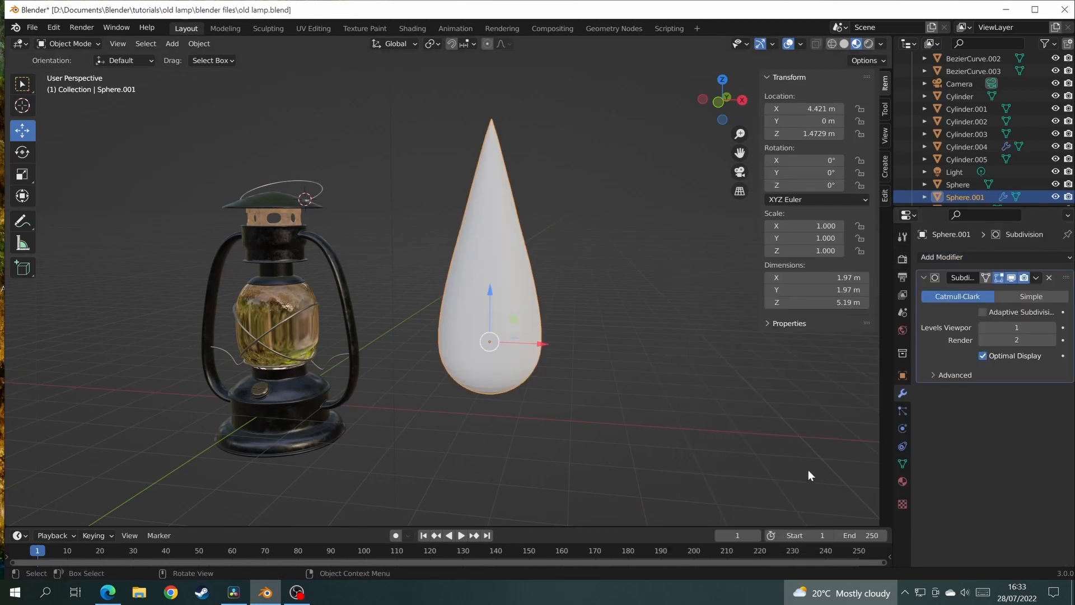
pyautogui.click(982, 314)
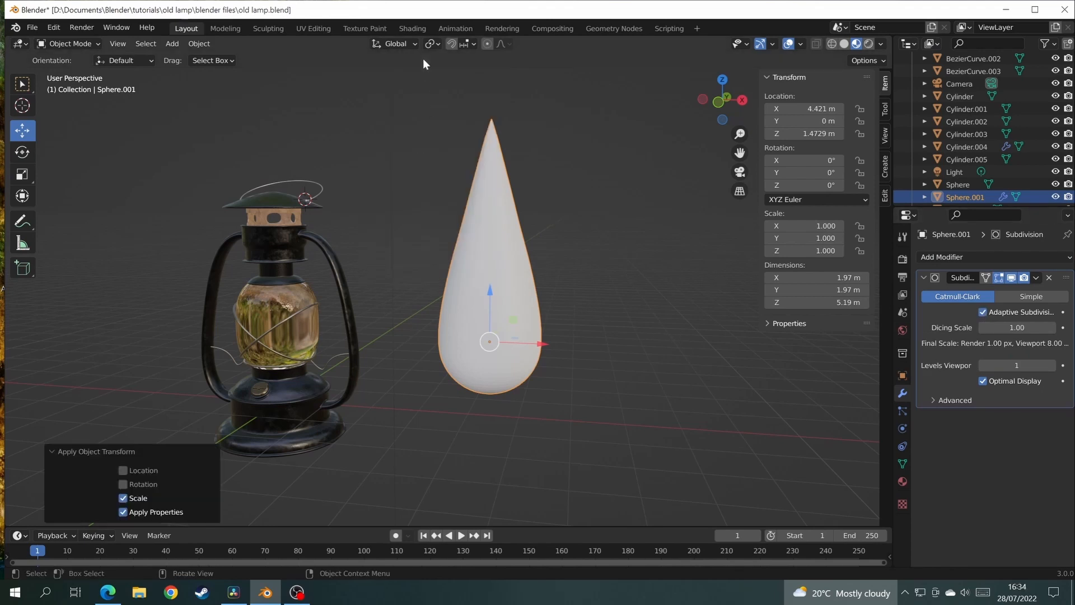
# Feed a Noise Texture displacement into Material Output and set the material to Displacement and Bump
pyautogui.click(412, 28)
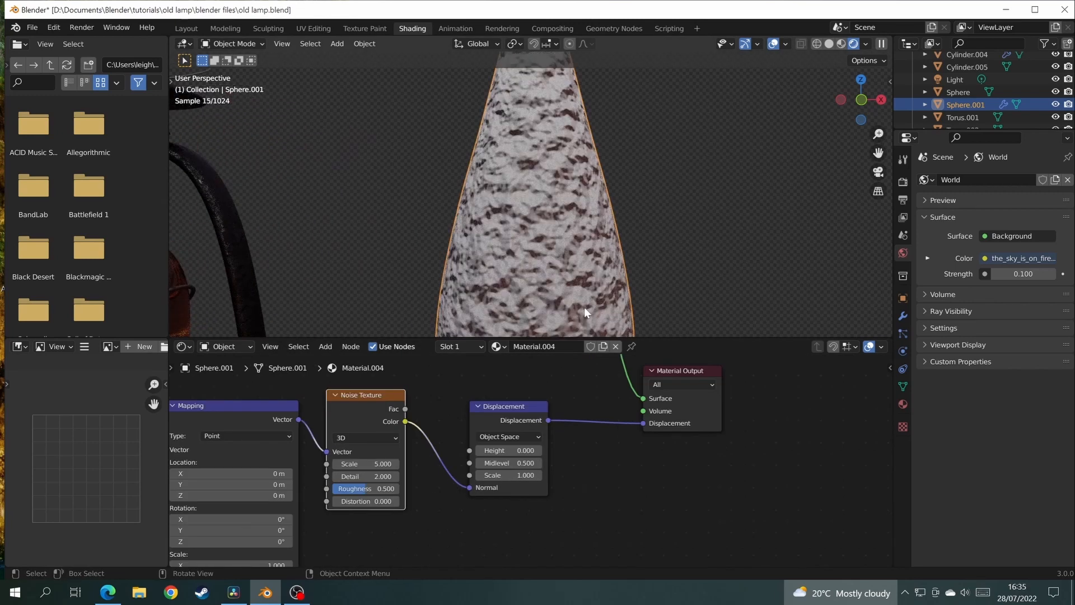
pyautogui.click(902, 404)
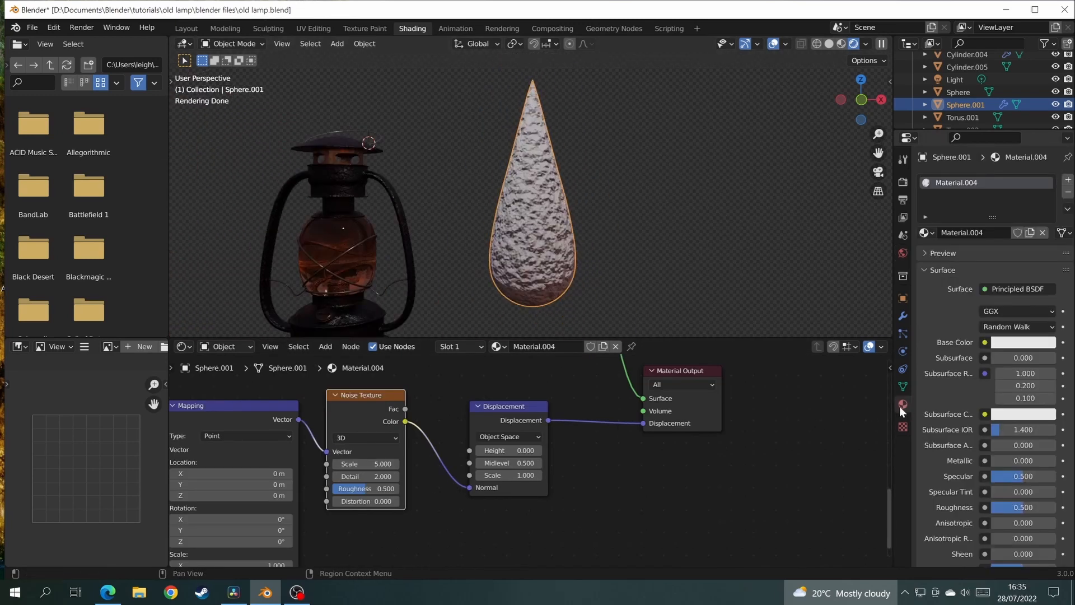
pyautogui.scroll(-3)
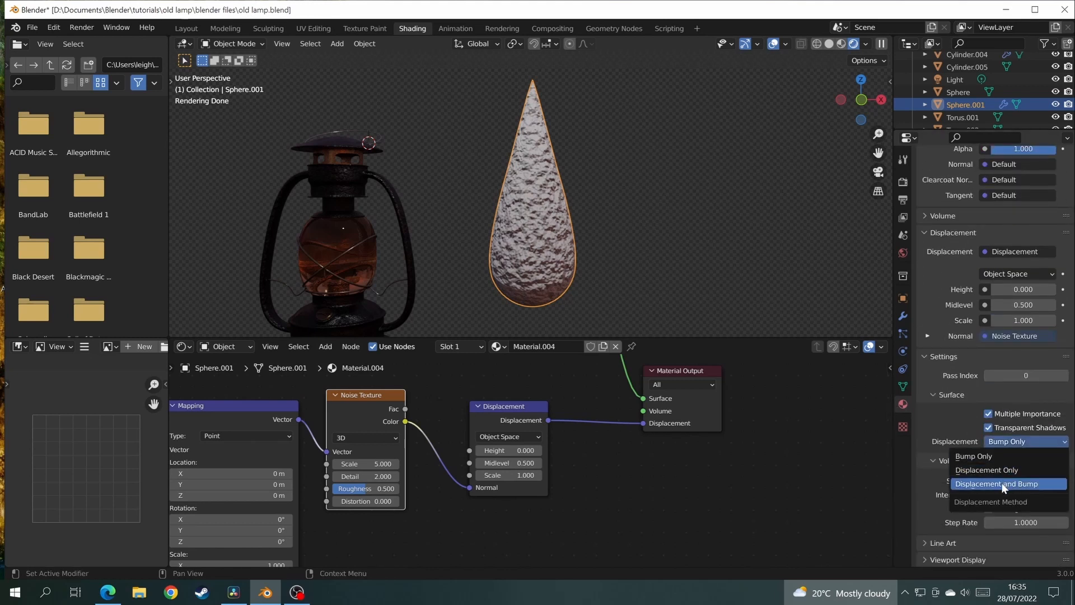
pyautogui.click(999, 484)
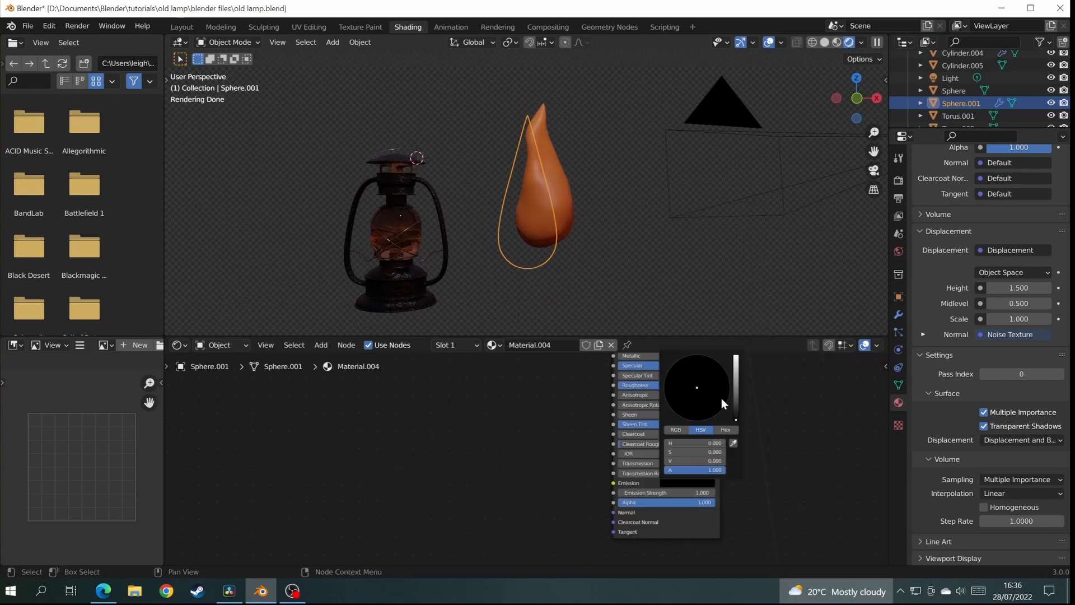
# Set the emission colour and mix white with black into the flame's Alpha via MixRGB
pyautogui.click(684, 411)
pyautogui.write('mi')
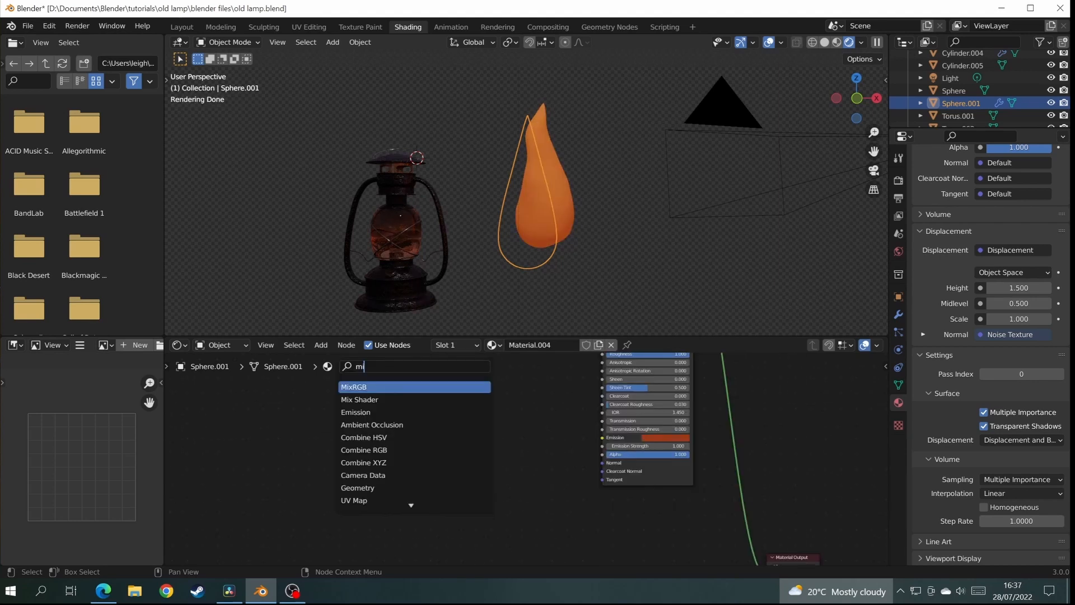
pyautogui.click(354, 387)
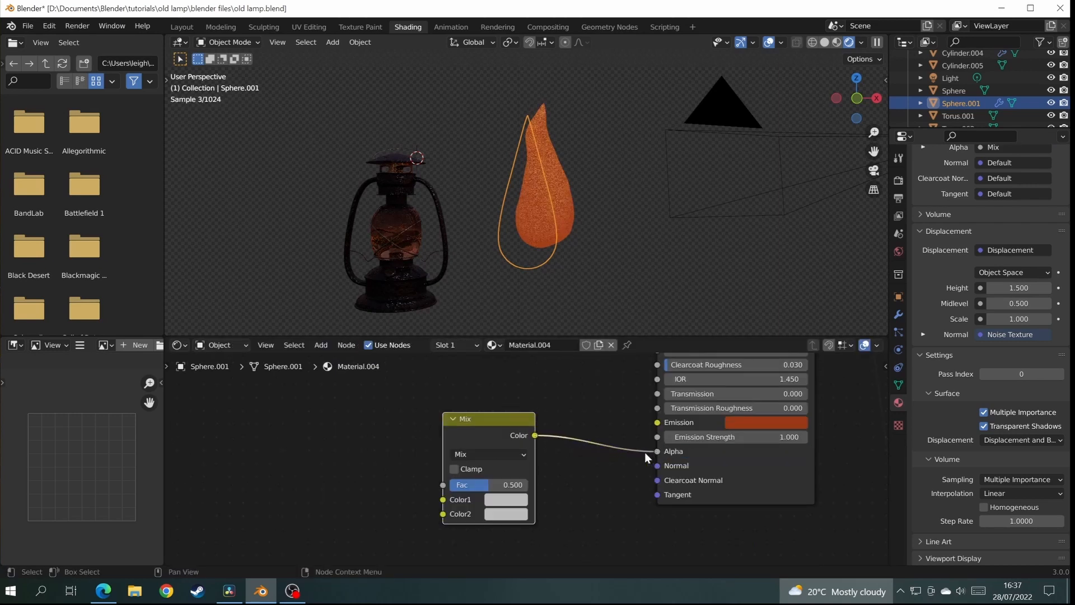
pyautogui.click(505, 499)
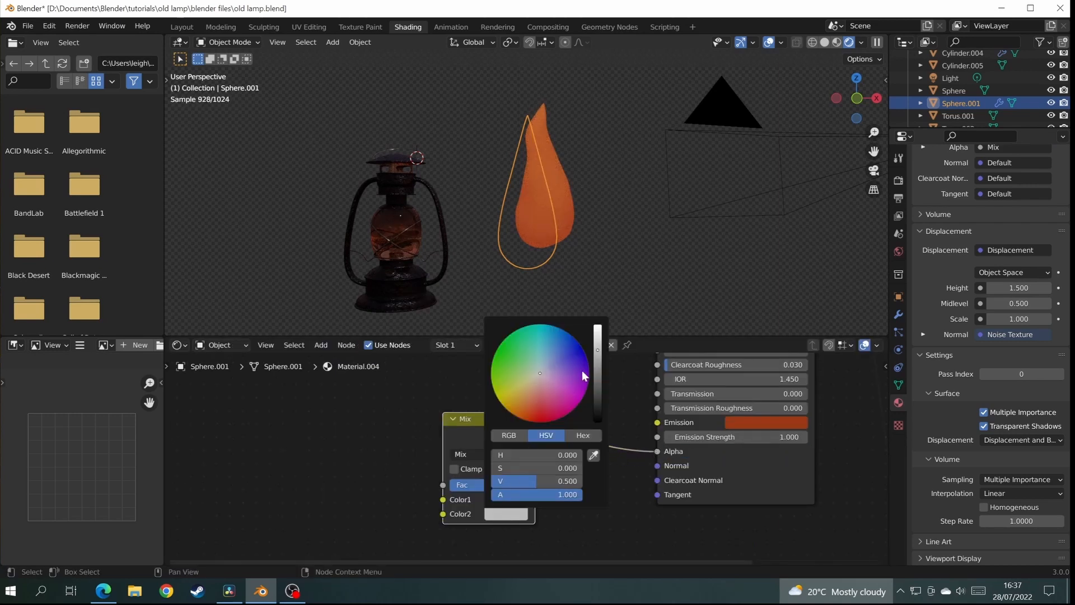
pyautogui.click(320, 344)
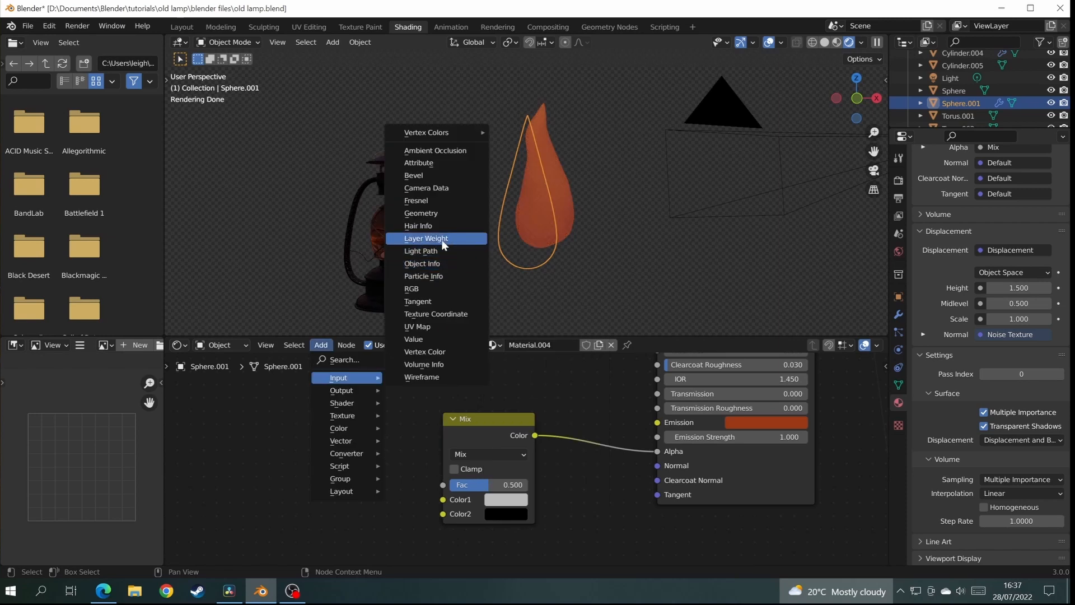
pyautogui.moveTo(425, 237)
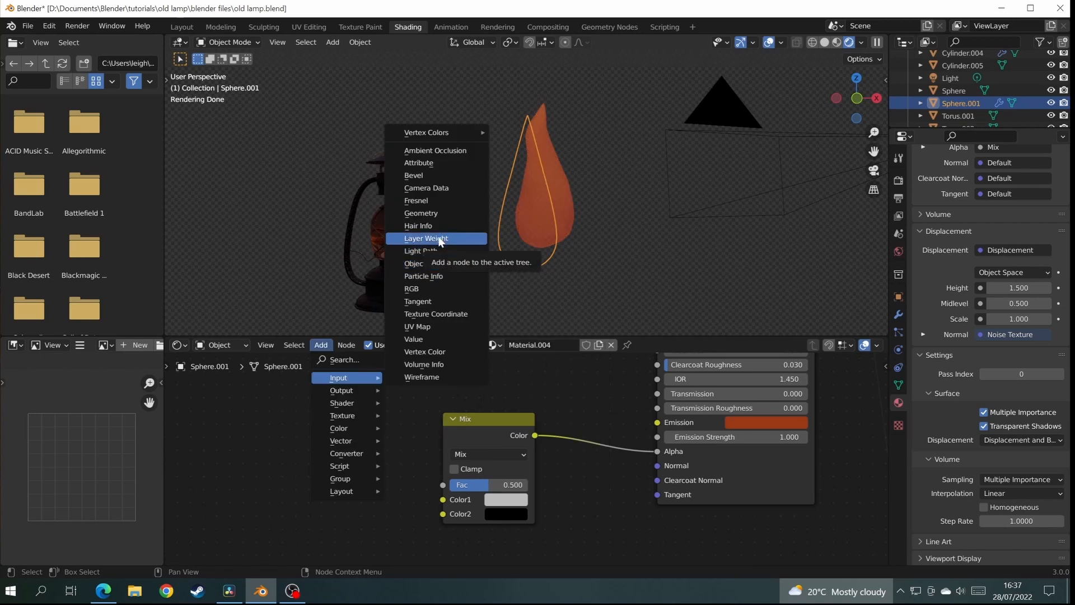
# Drive the mix factor with a Layer Weight node's Facing output for soft edges
pyautogui.click(425, 238)
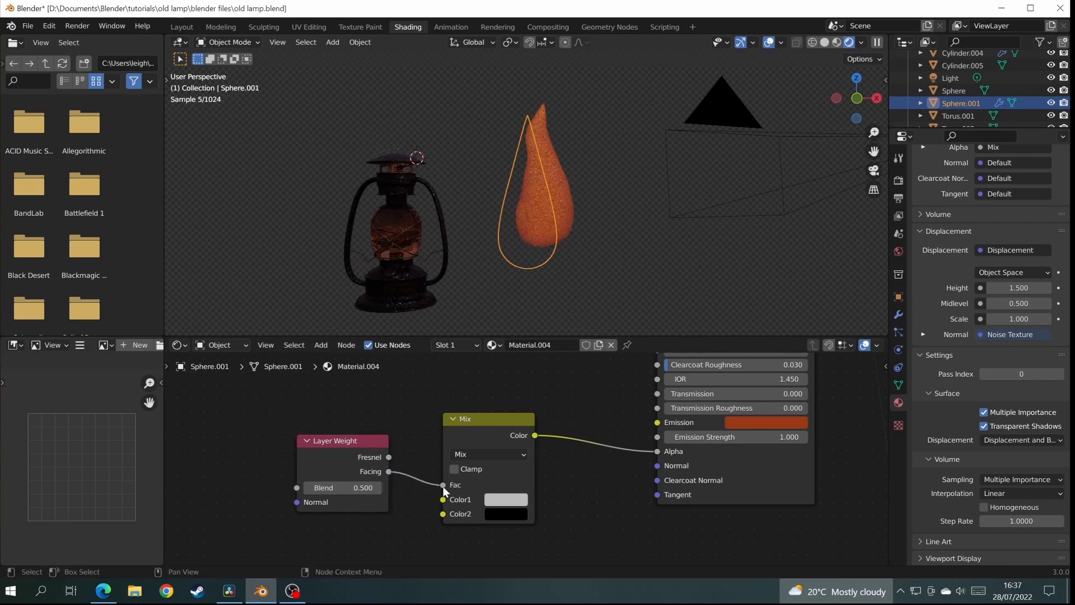
pyautogui.click(377, 487)
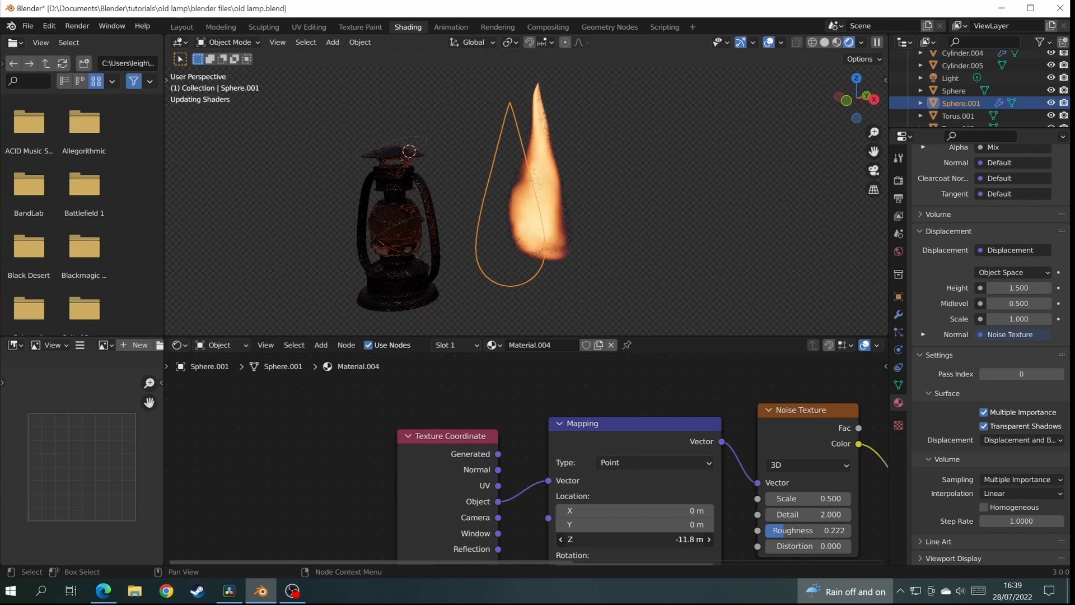
# Scale the flame down and move it onto the wick inside the glass globe
pyautogui.click(181, 27)
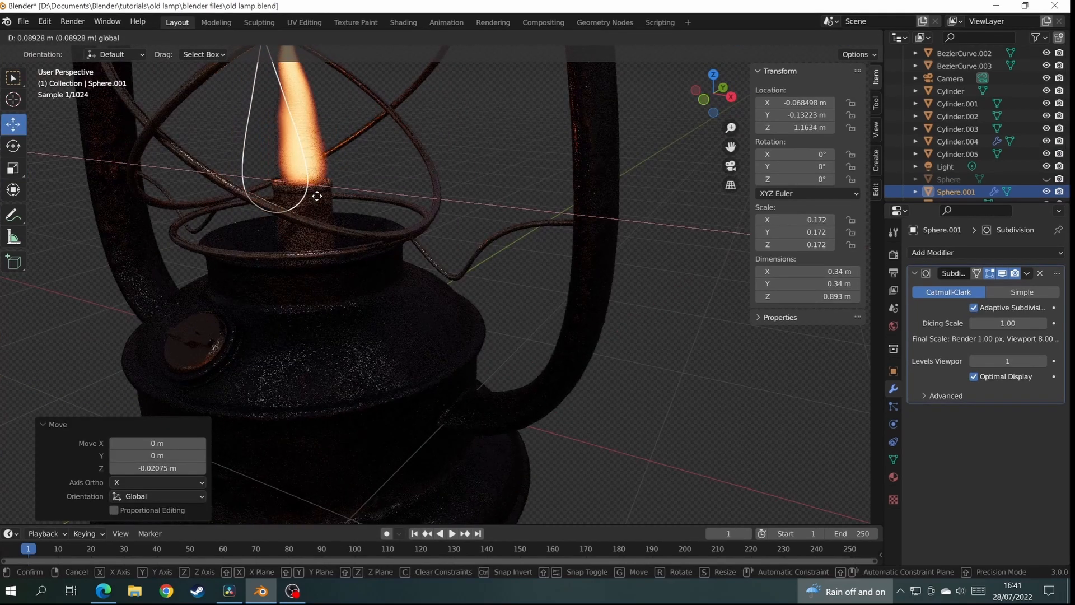
pyautogui.click(403, 22)
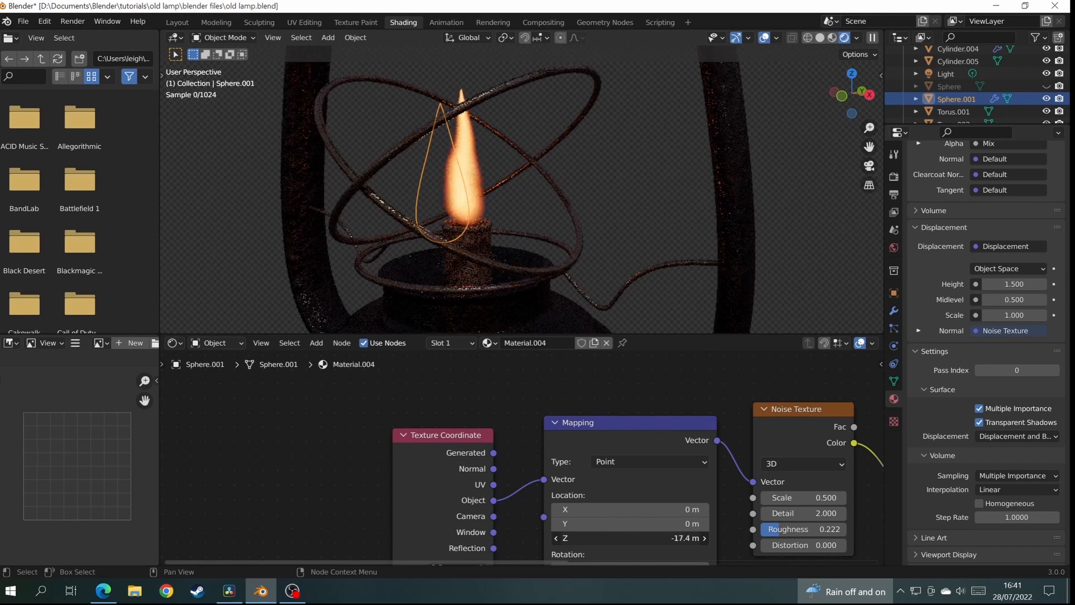
pyautogui.click(176, 23)
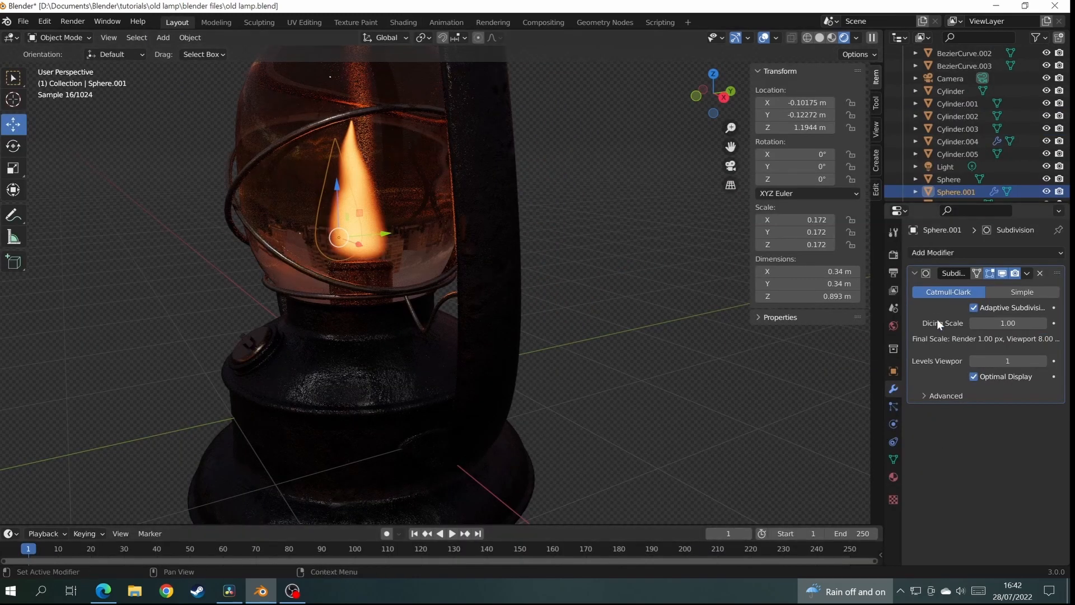
# Keyframe Mapping Location Z, extend the range to 1000 frames, and play the animation
pyautogui.click(403, 23)
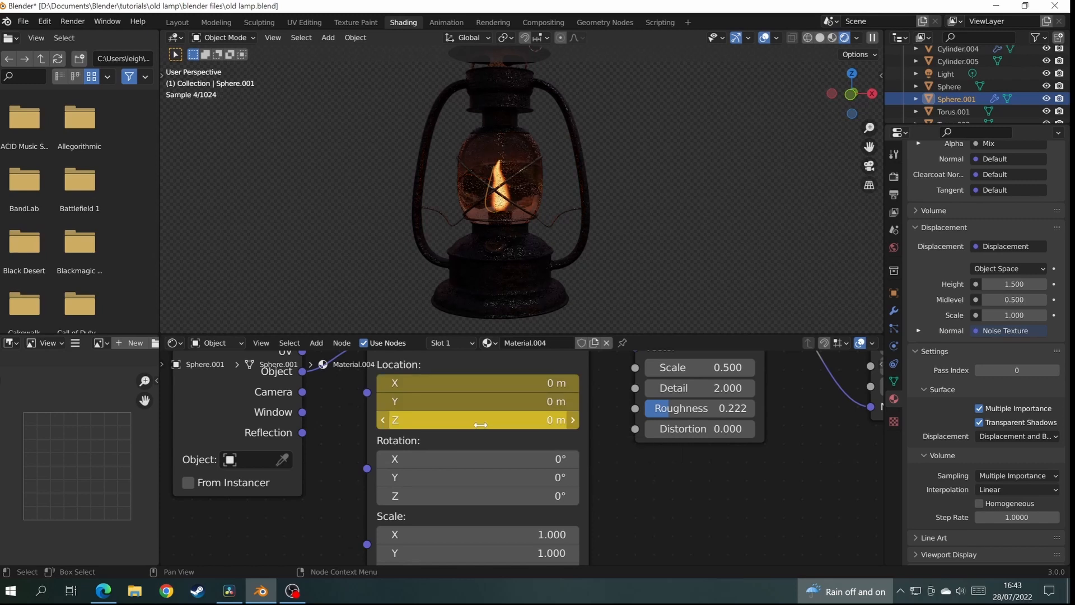
pyautogui.click(176, 22)
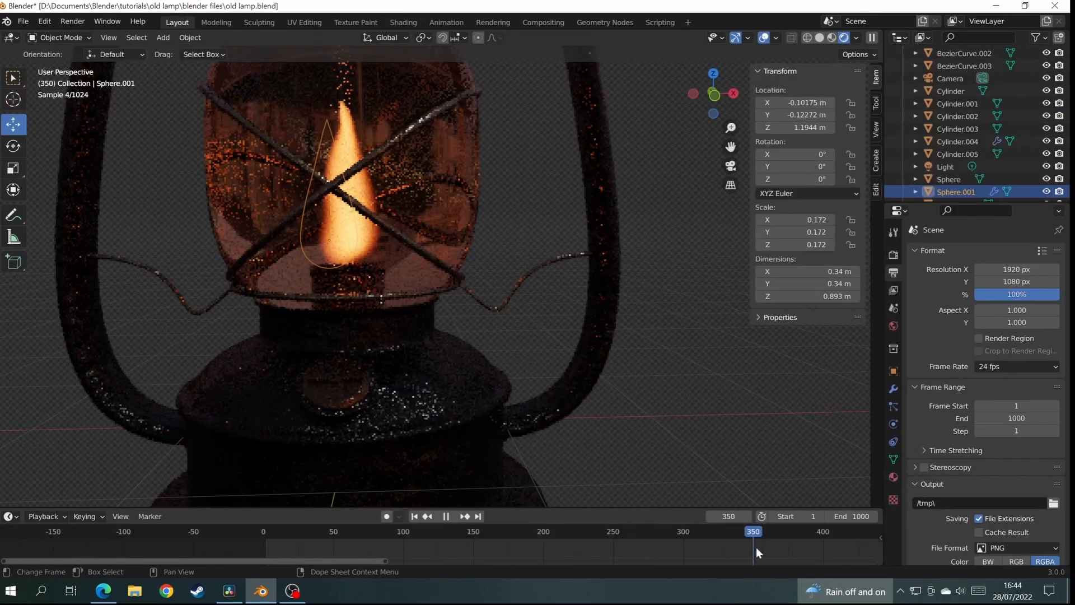
pyautogui.click(446, 516)
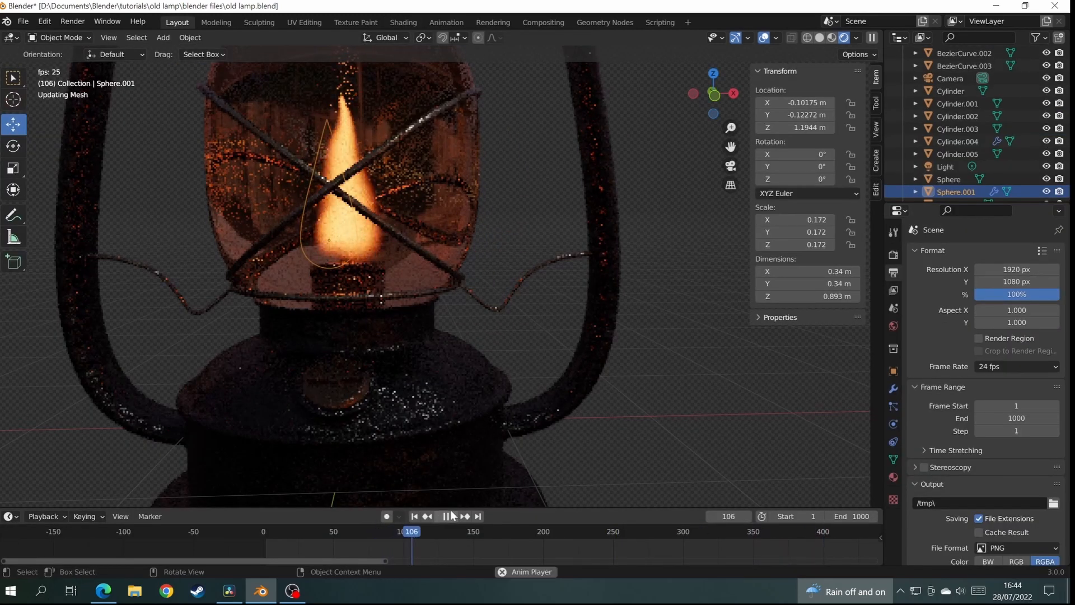